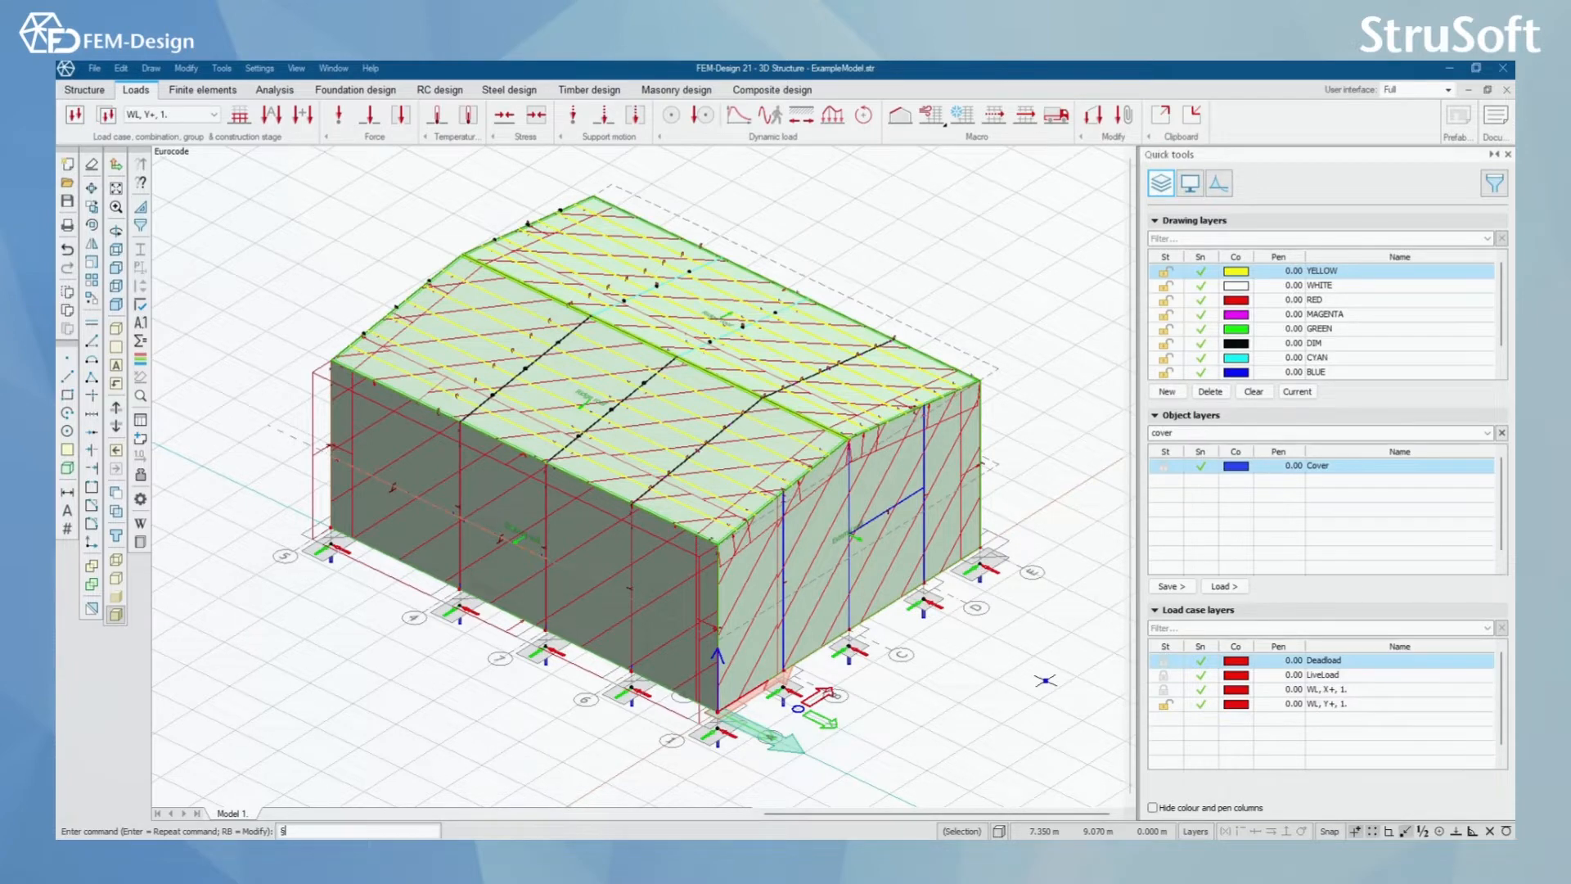
mouse_move(1042, 624)
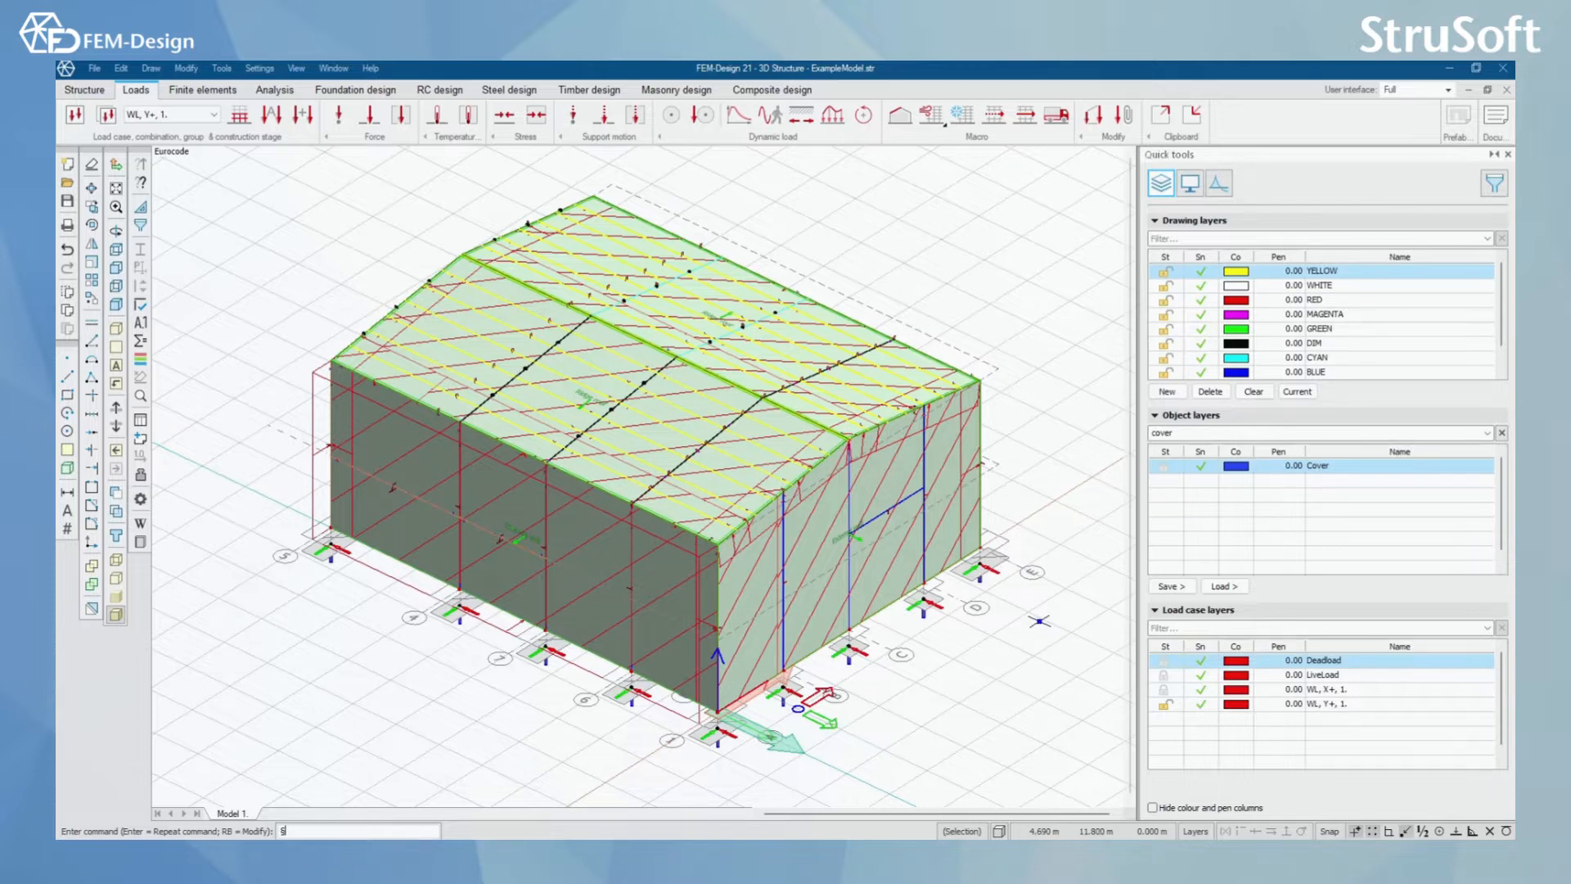
mouse_move(930, 115)
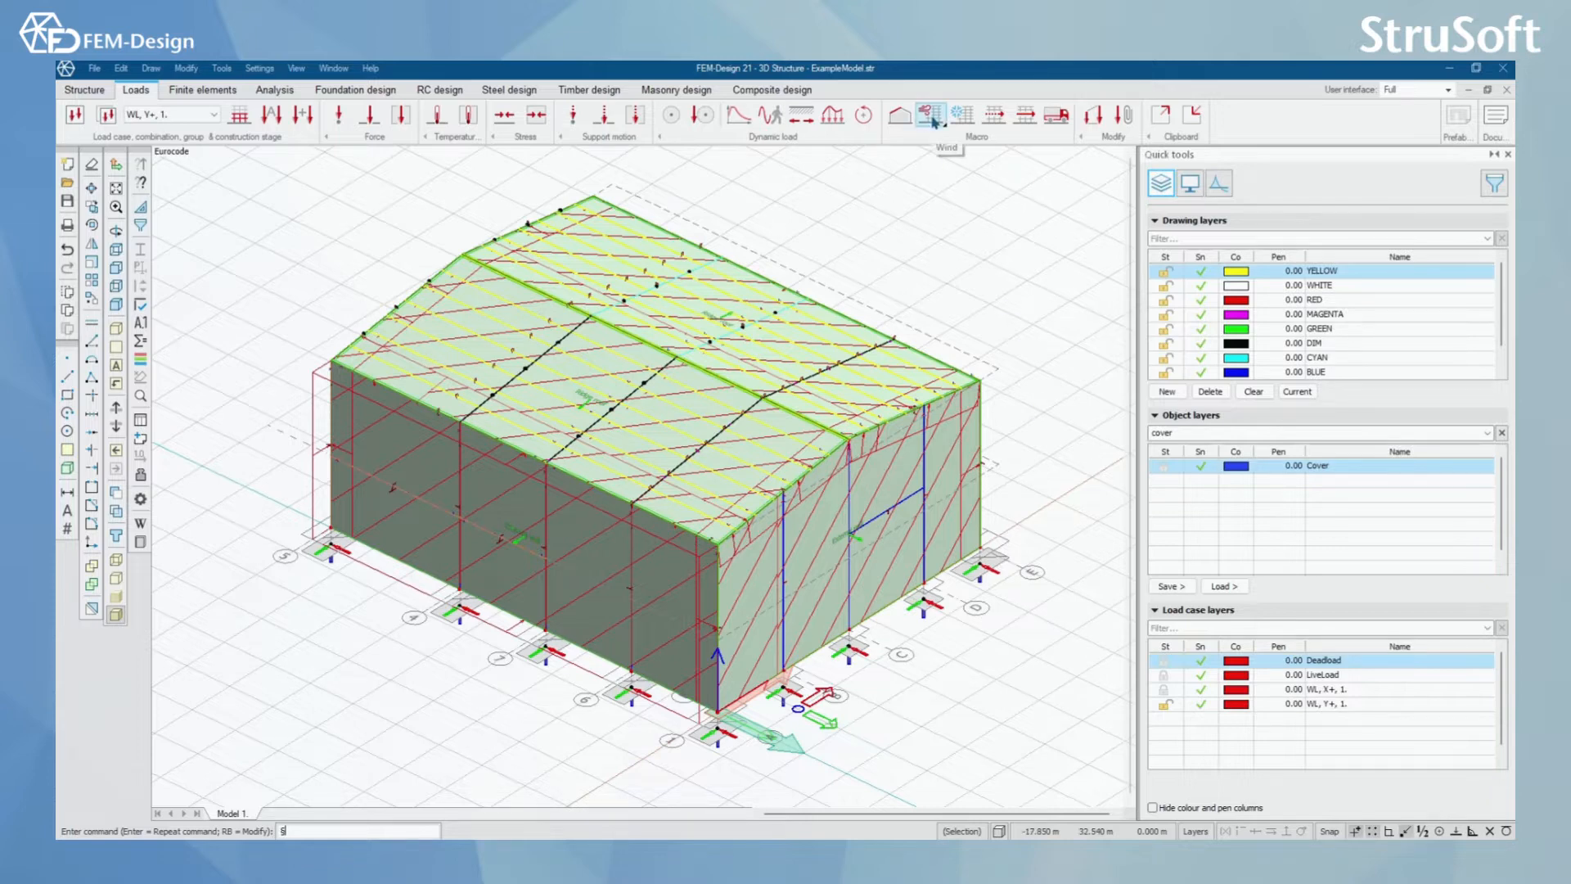
Return to Structure modelling and toggle the Cover layer lock in the layer list.
click(929, 114)
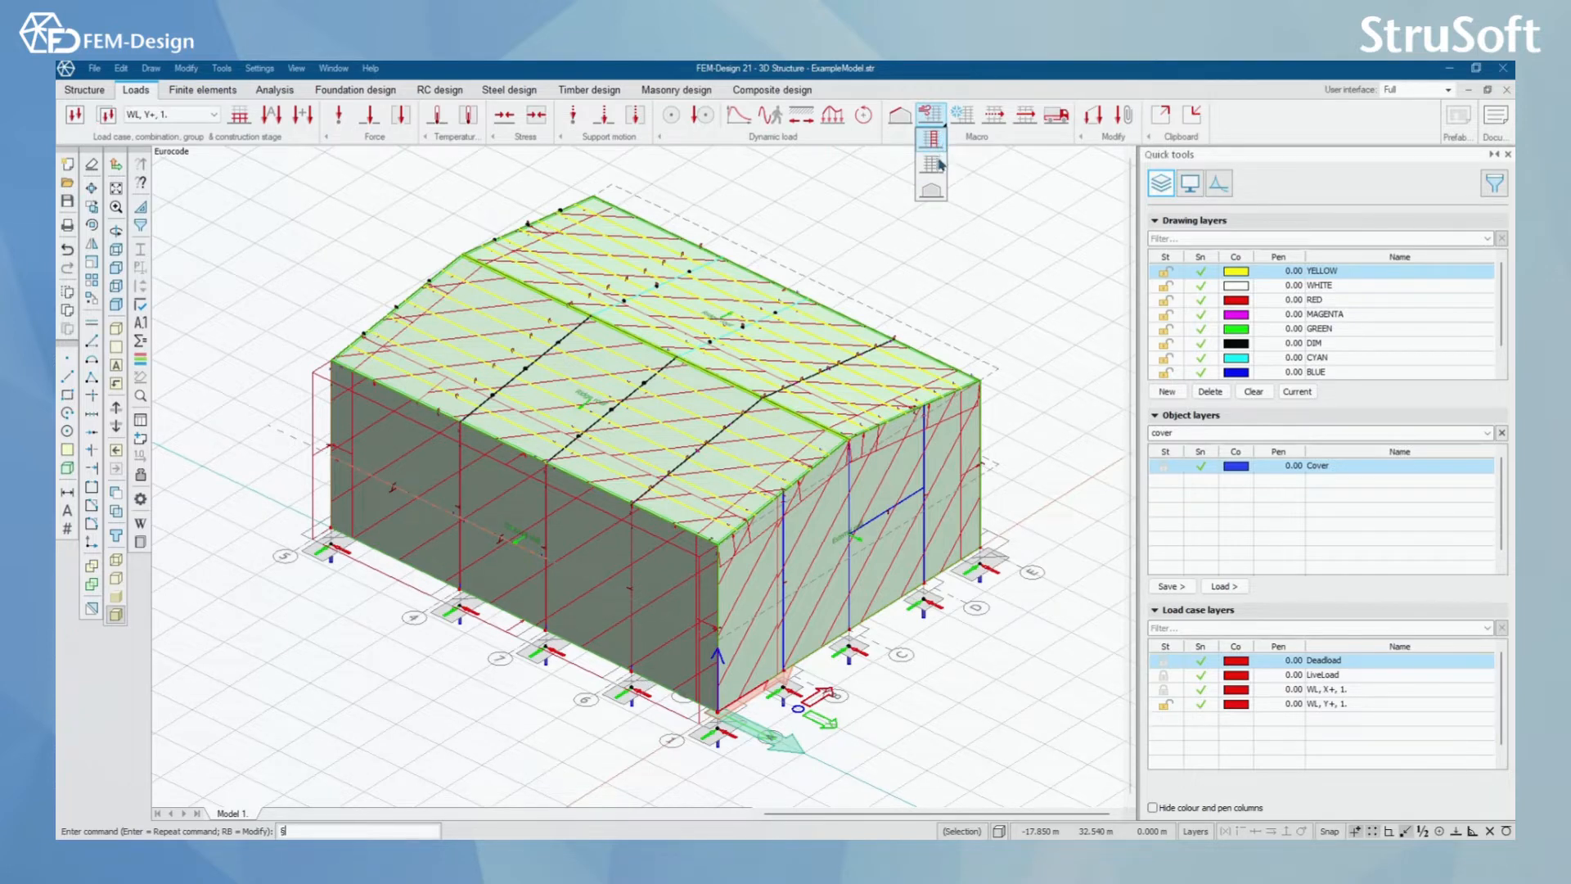
mouse_move(930, 164)
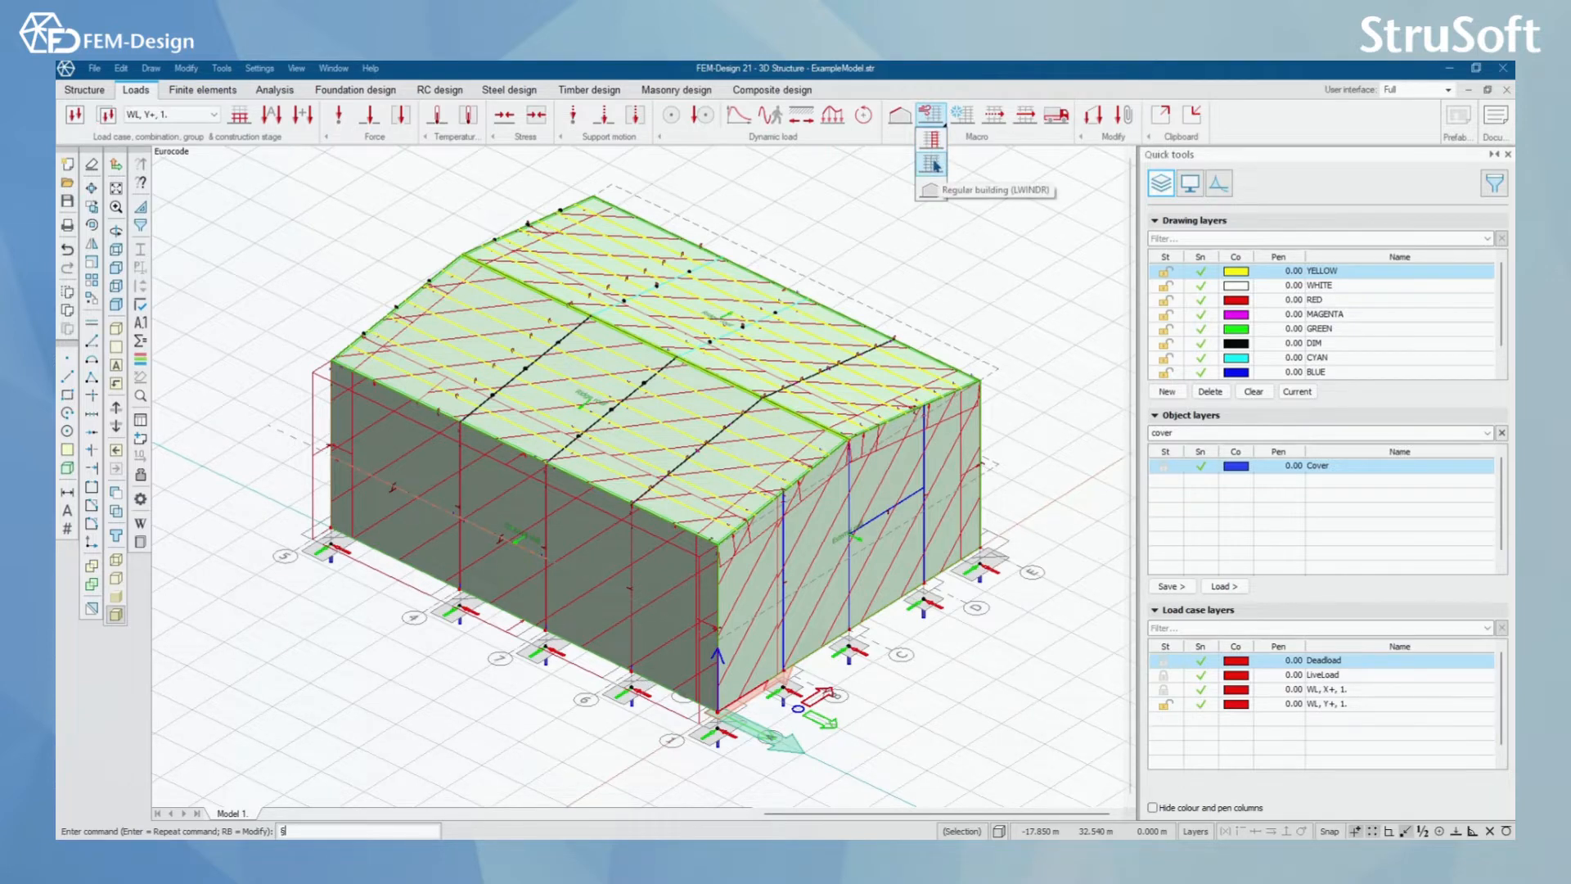
mouse_move(929, 188)
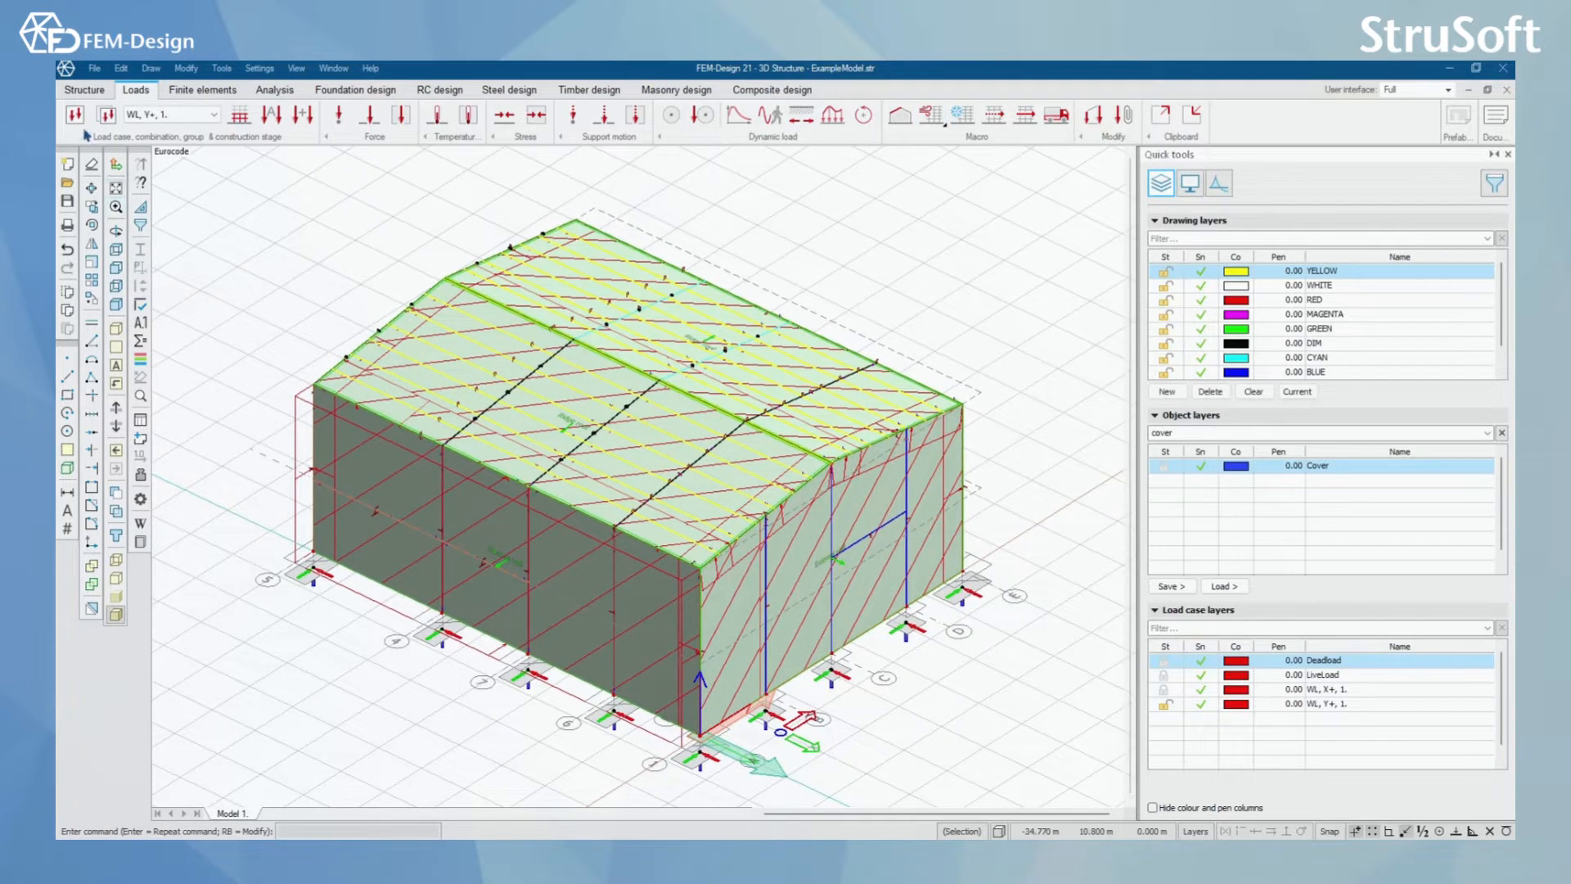
click(95, 115)
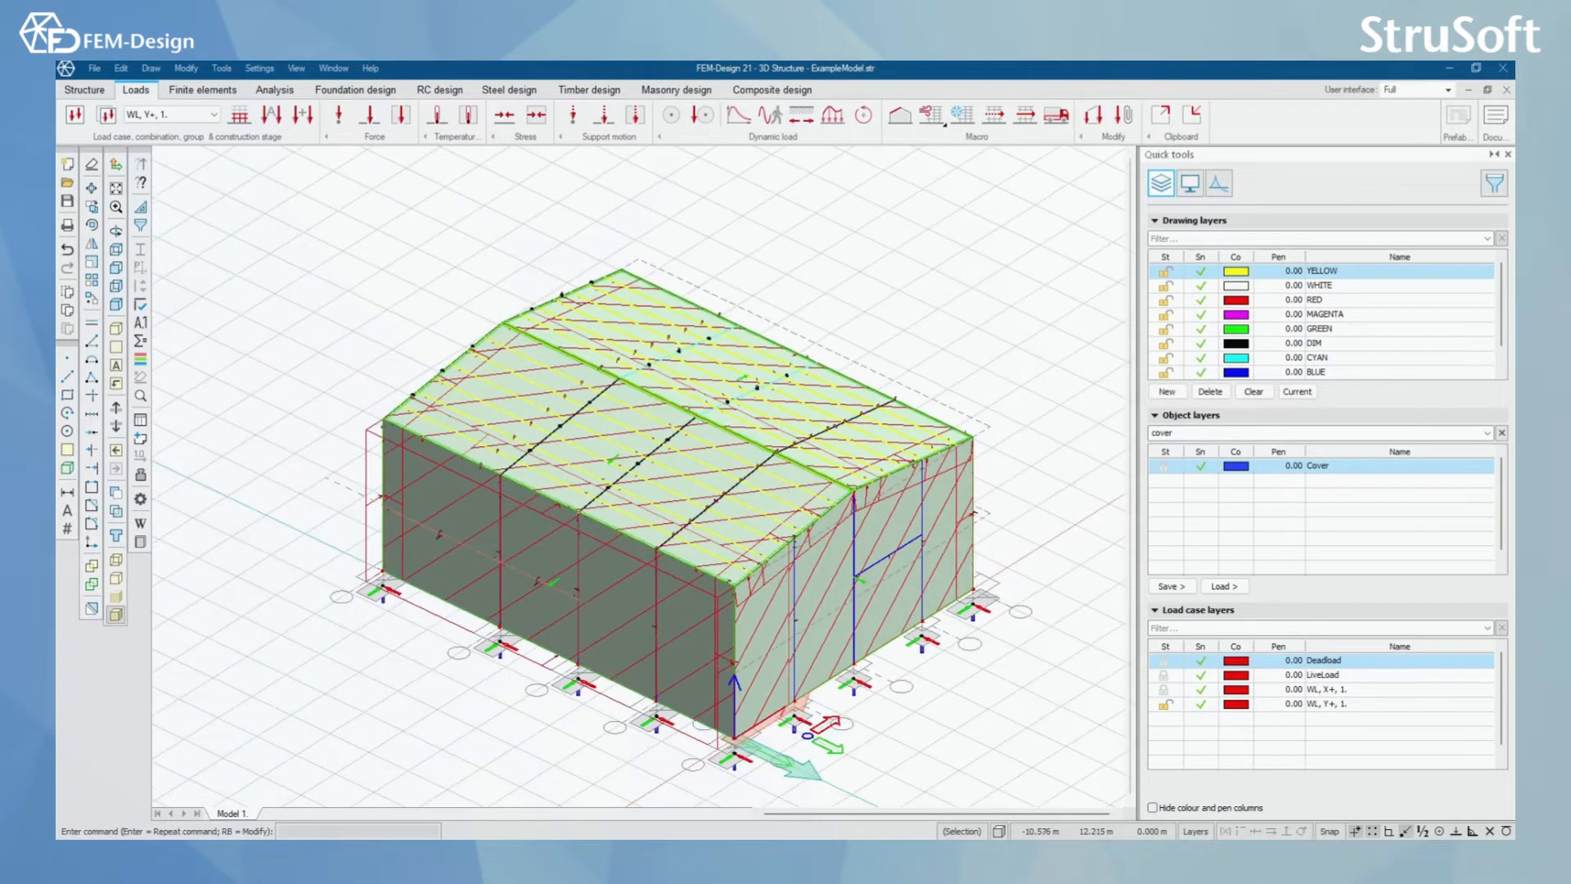
click(622, 421)
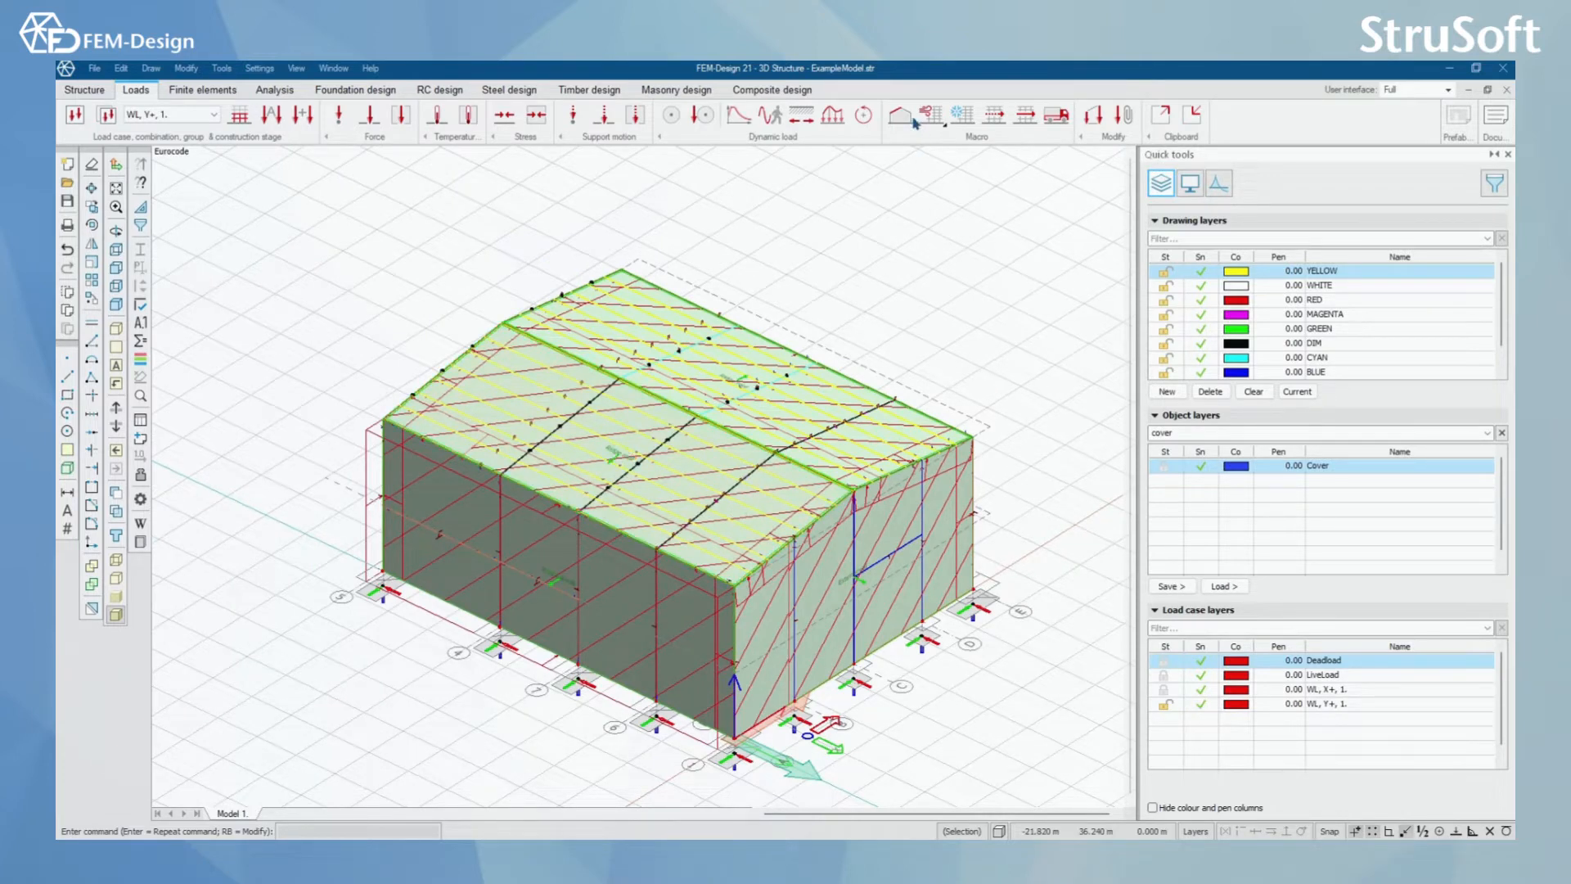
mouse_move(933, 115)
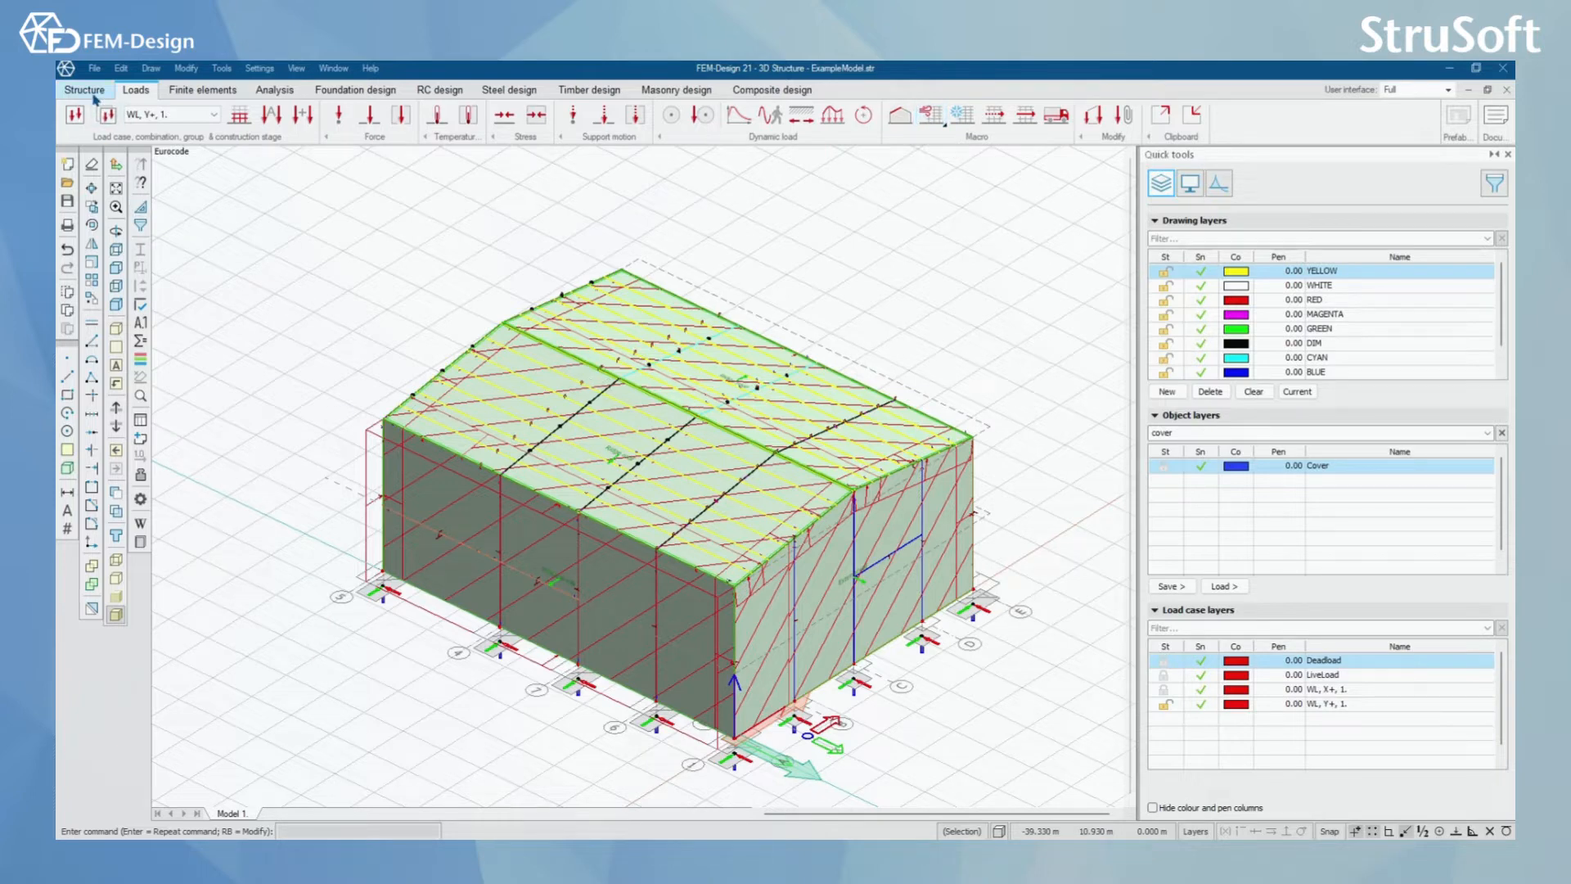
click(83, 89)
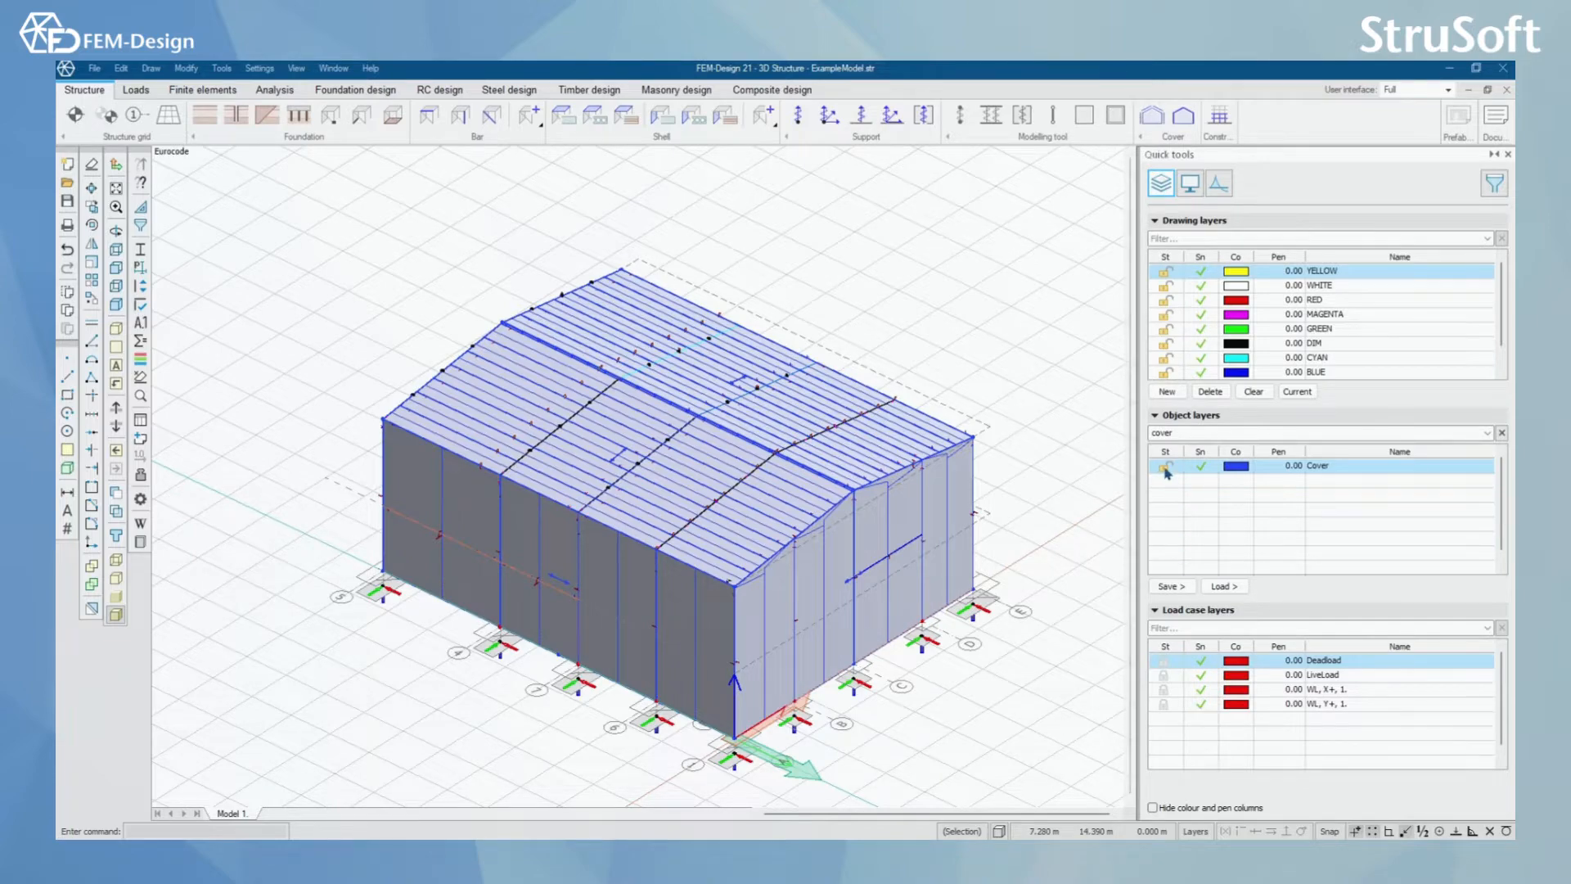
click(1166, 466)
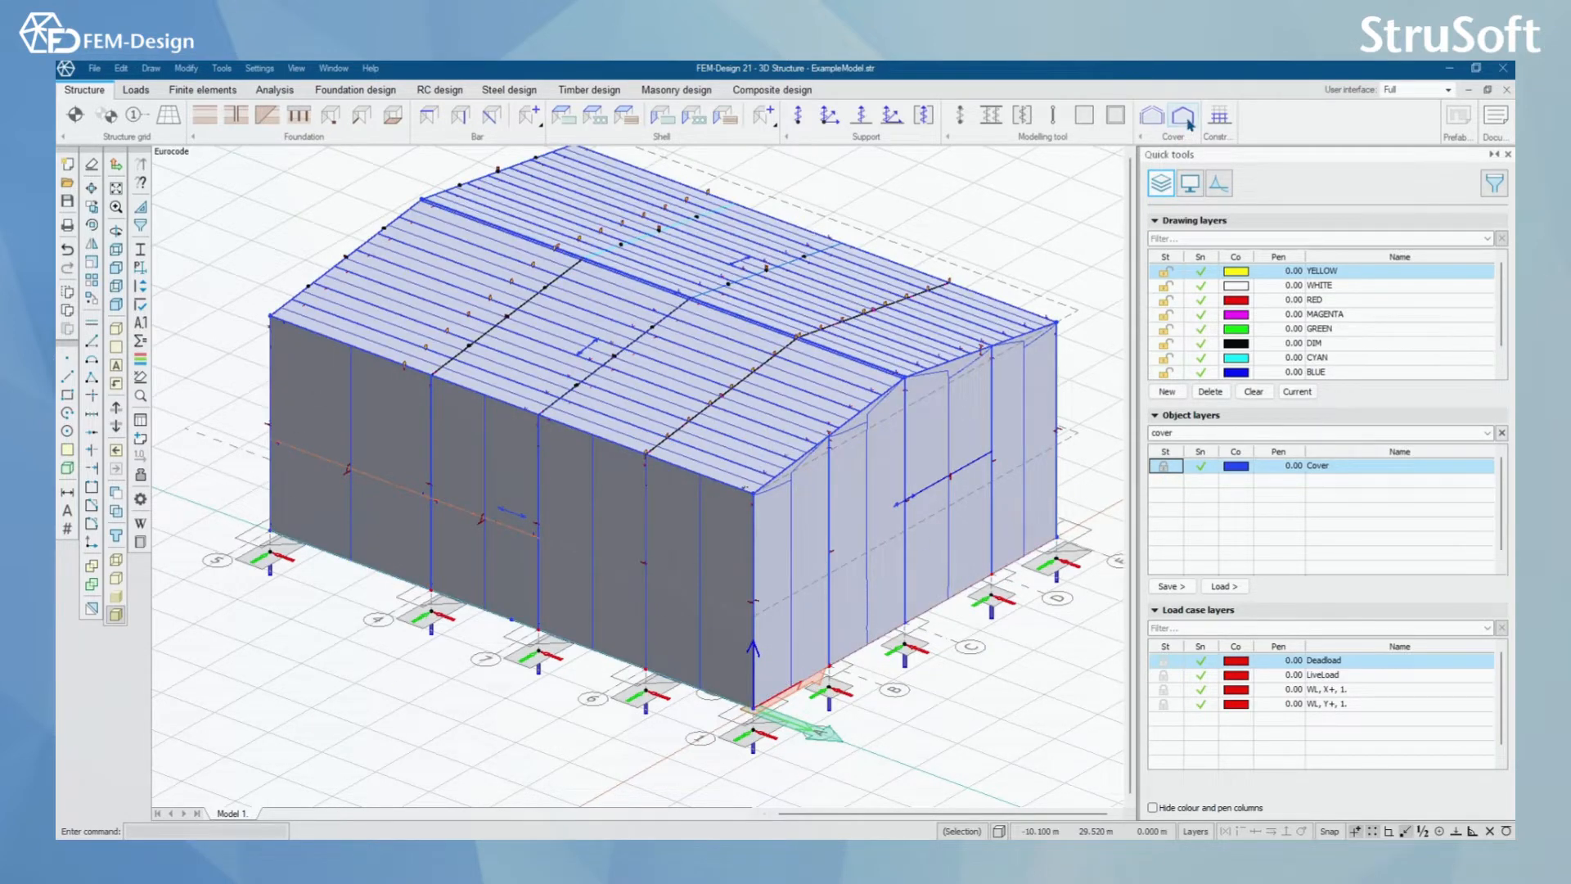
mouse_move(1180, 117)
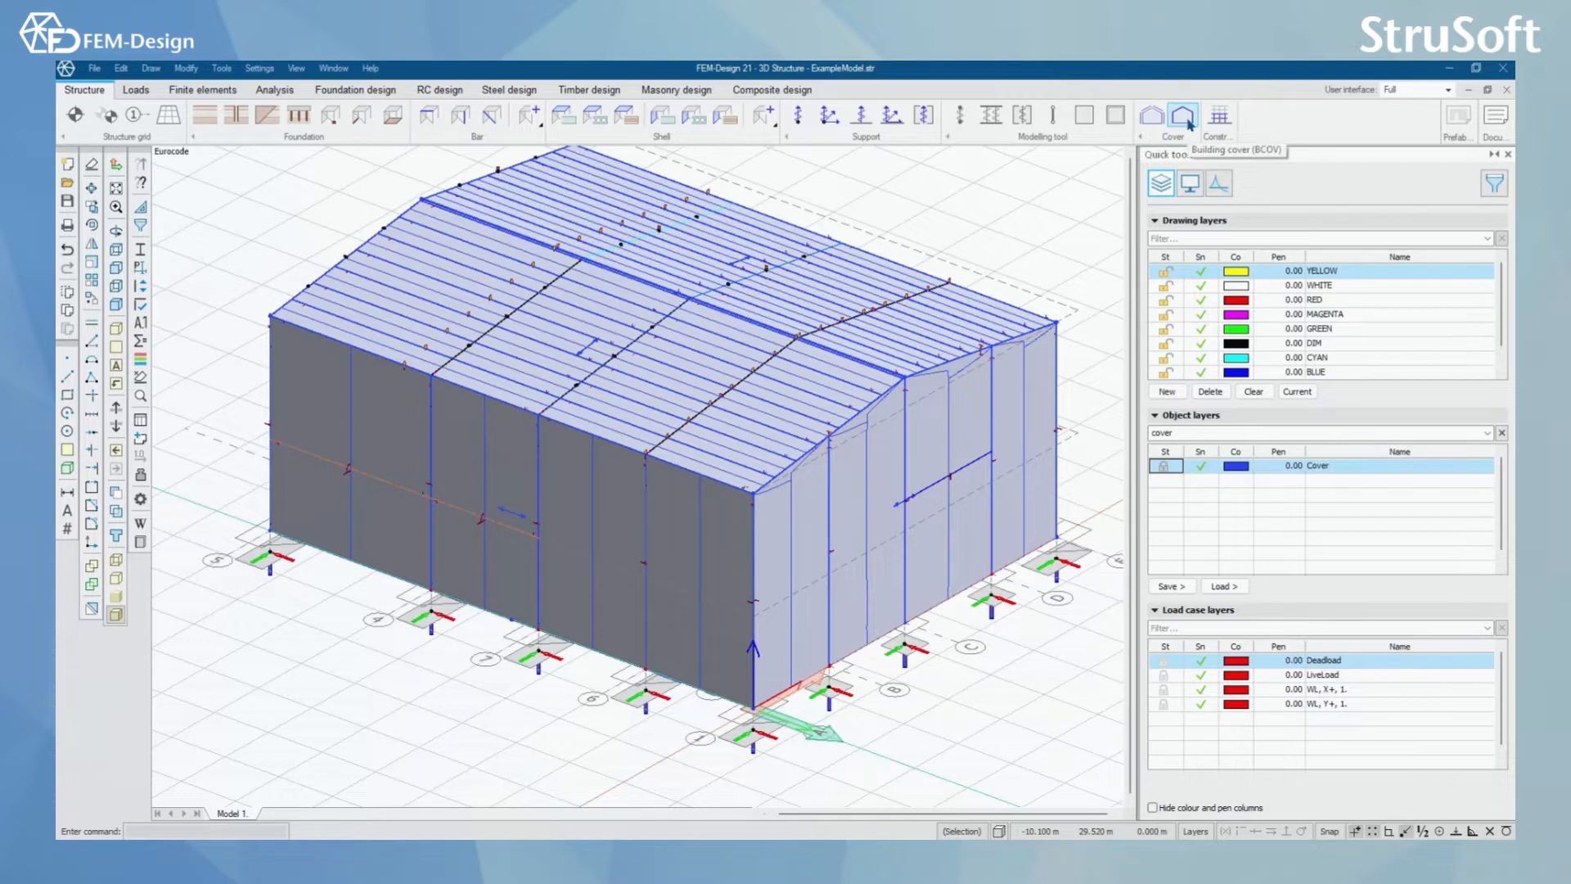
Inspect the Building cover and roof Cover definitions without changing the hall's existing covers.
click(1180, 115)
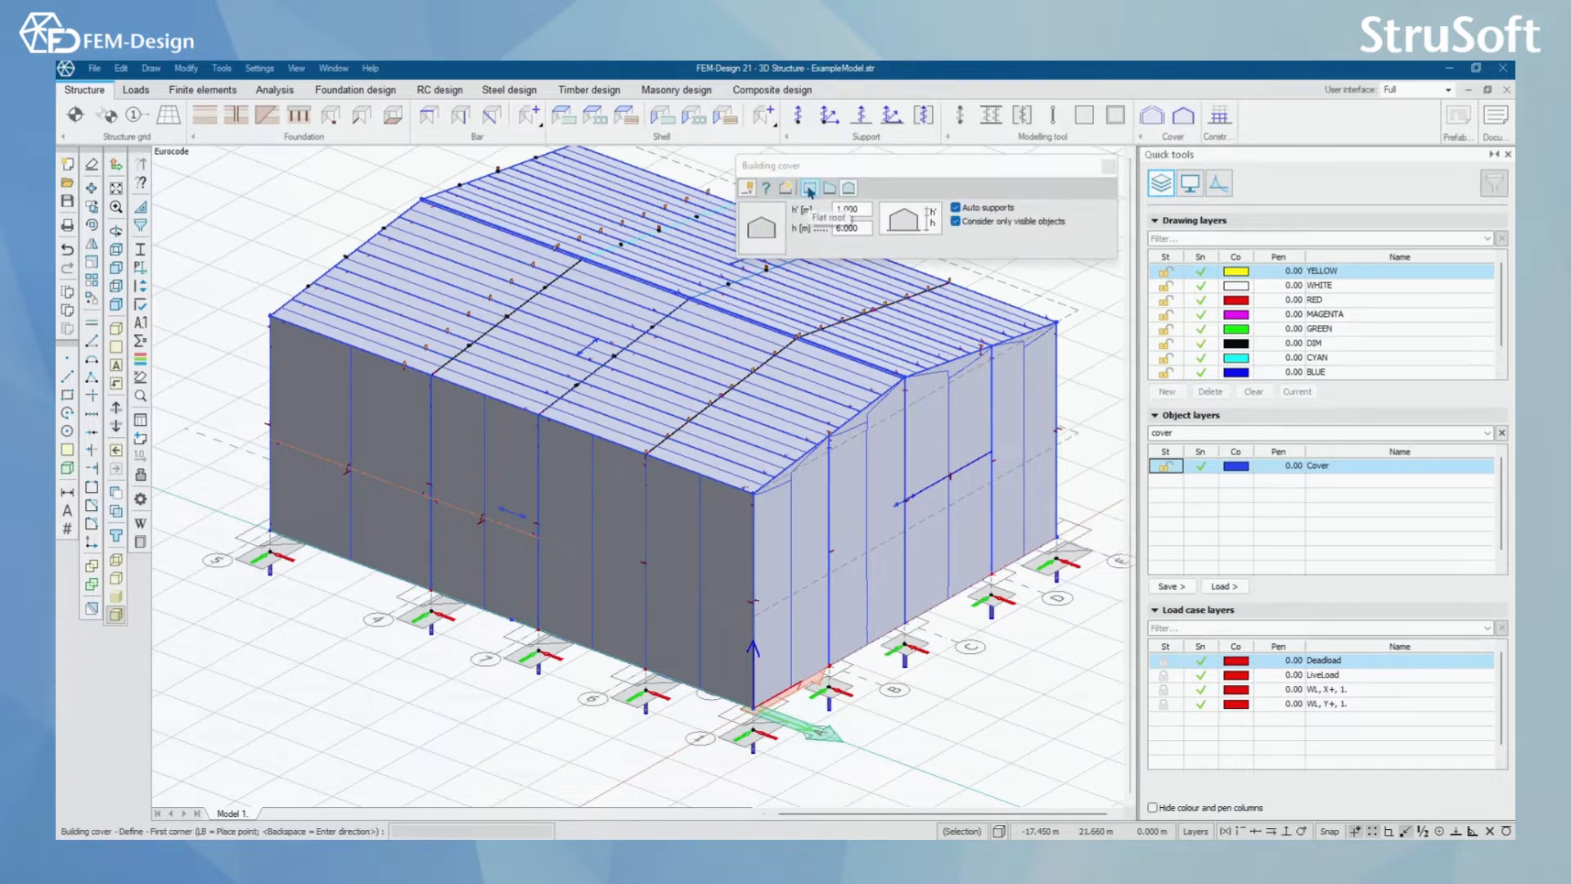
click(828, 186)
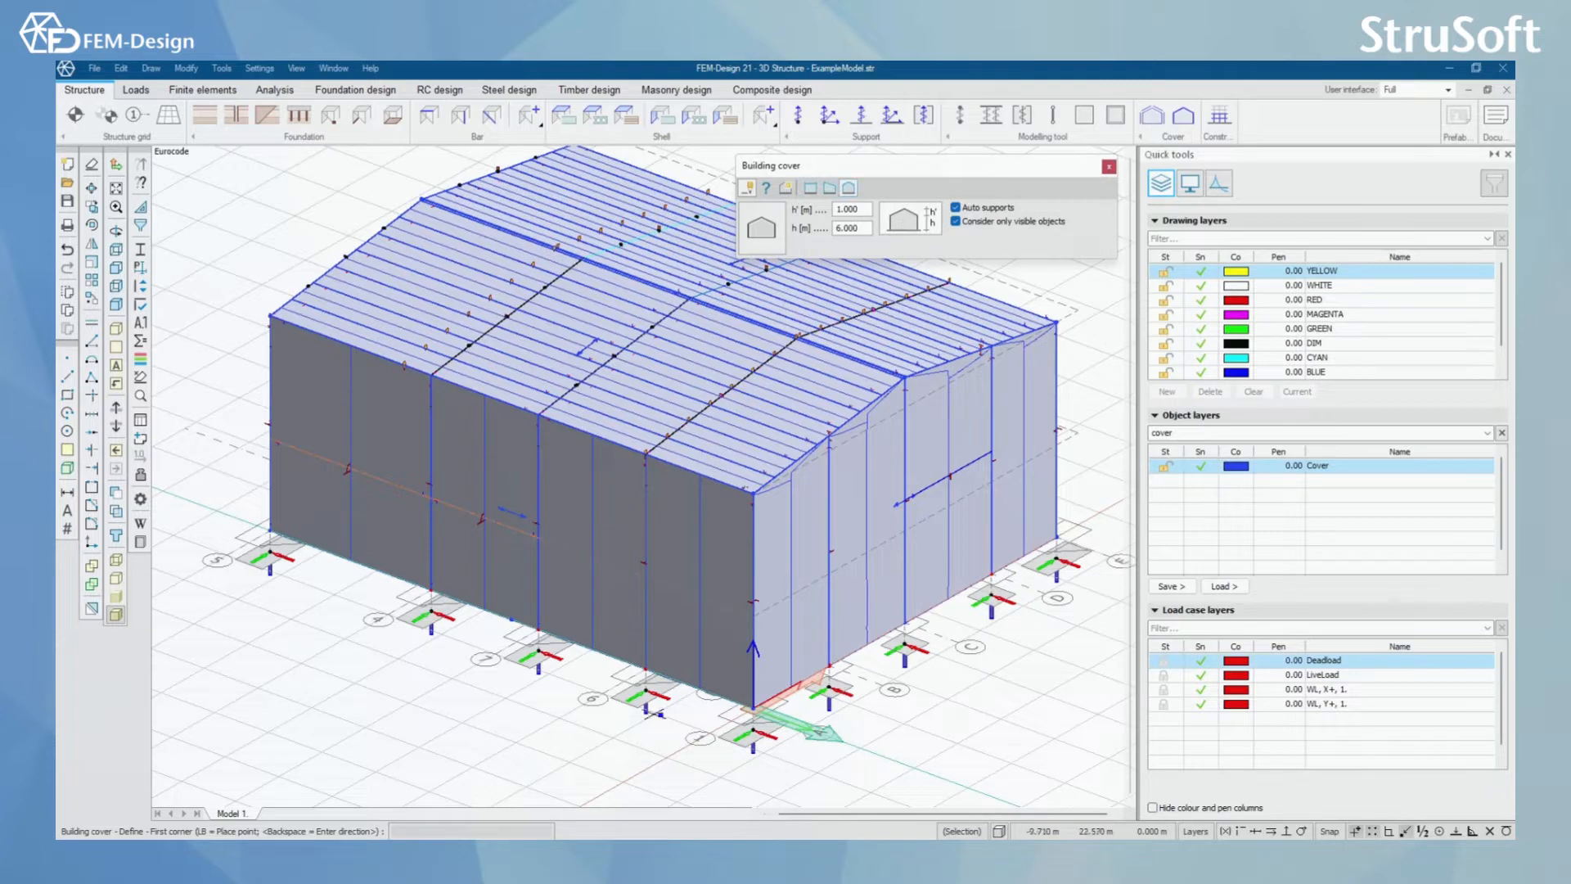
click(1110, 165)
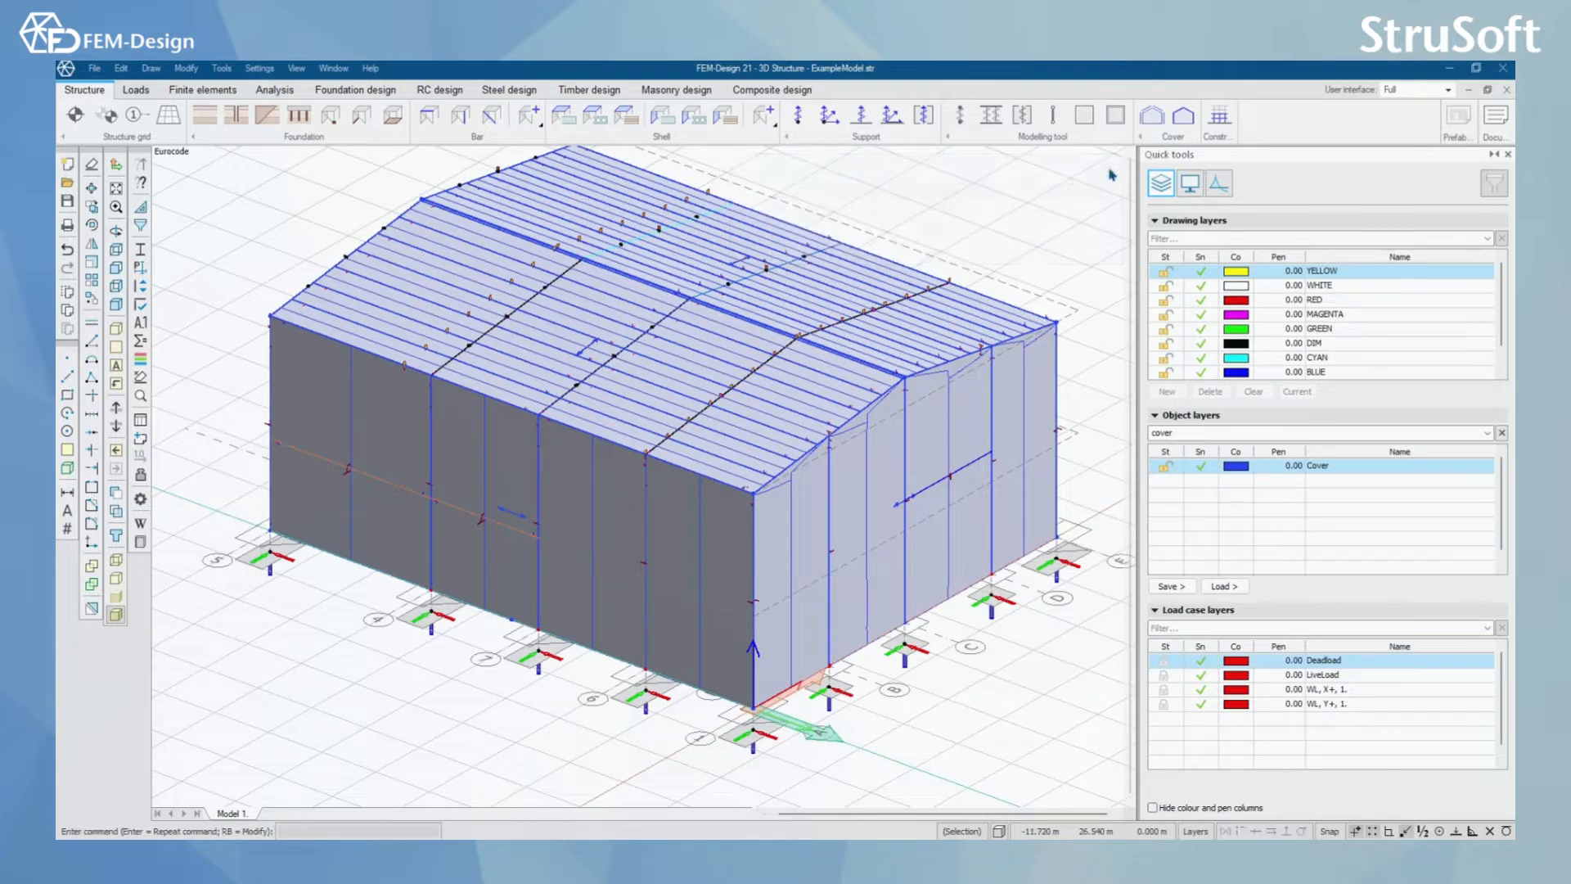
click(1151, 118)
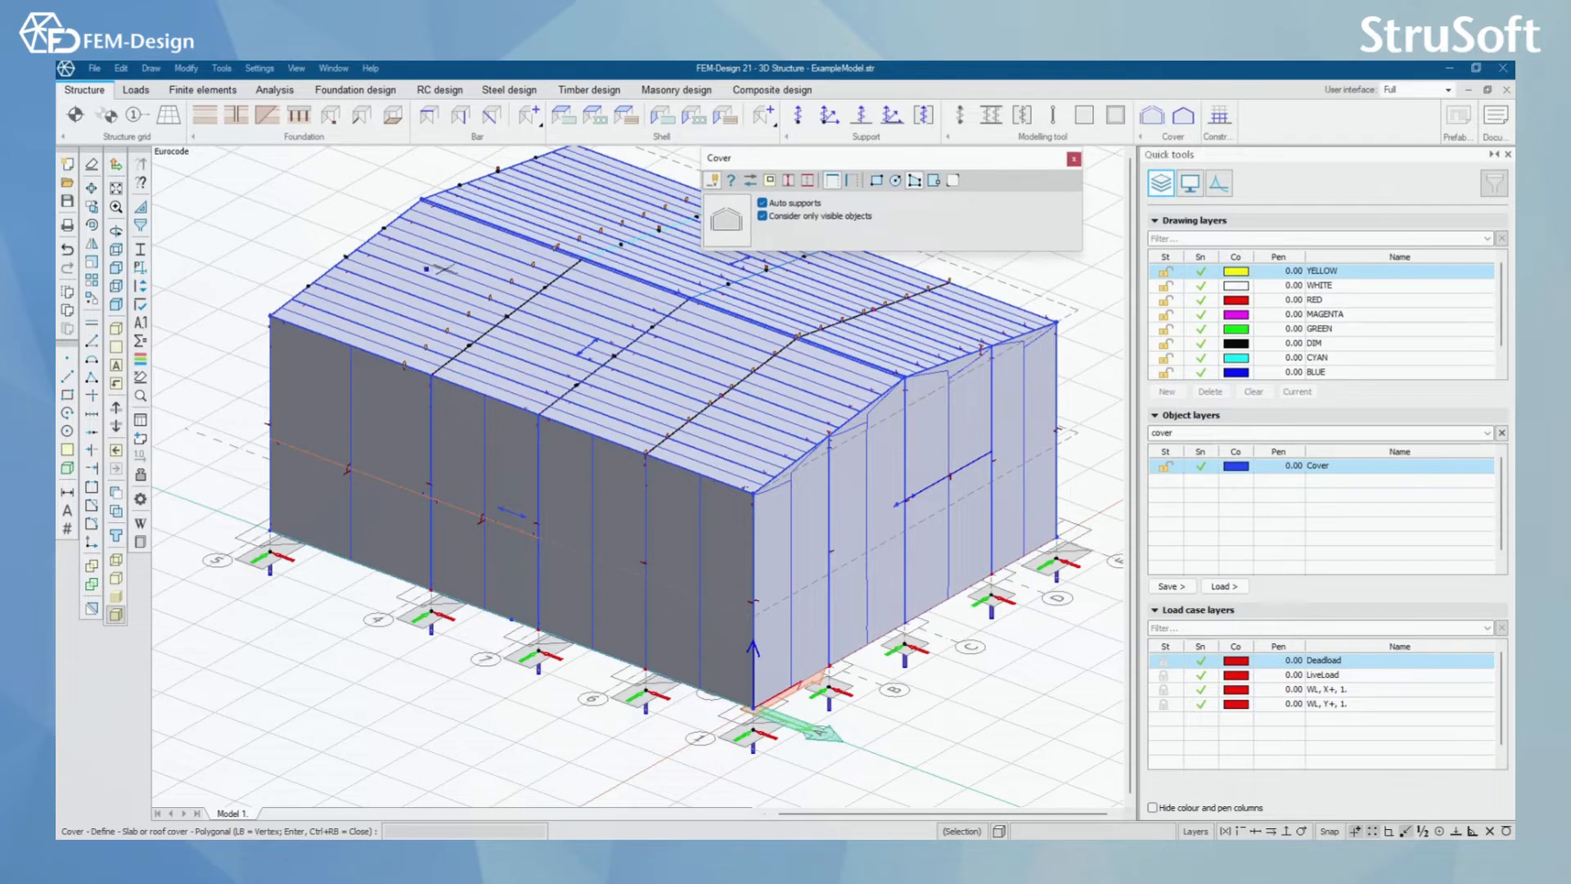
mouse_move(931, 251)
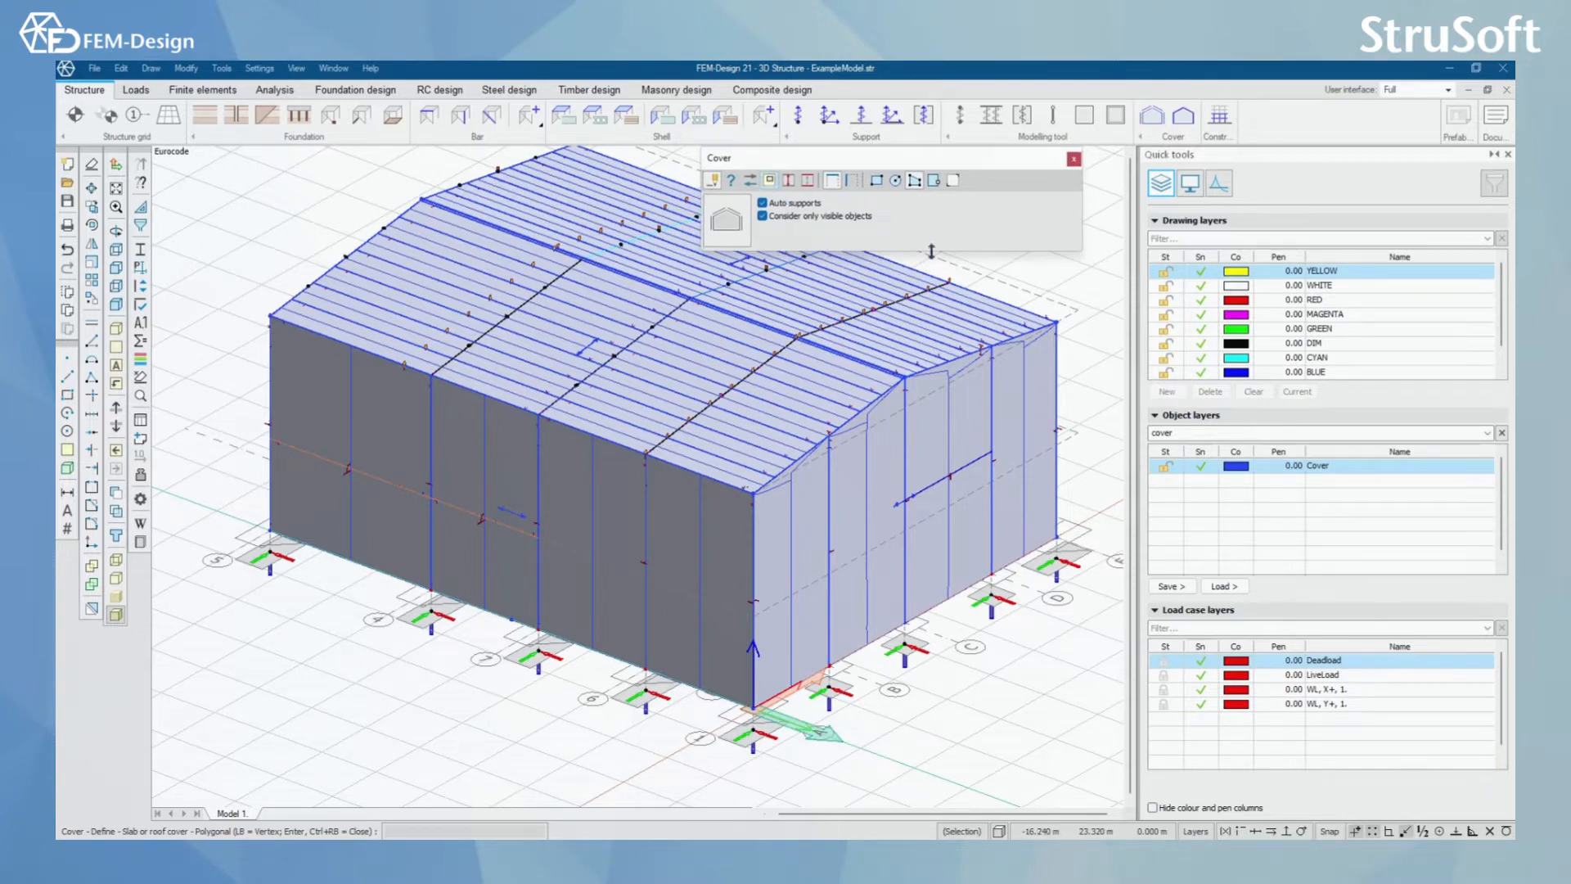
click(1074, 159)
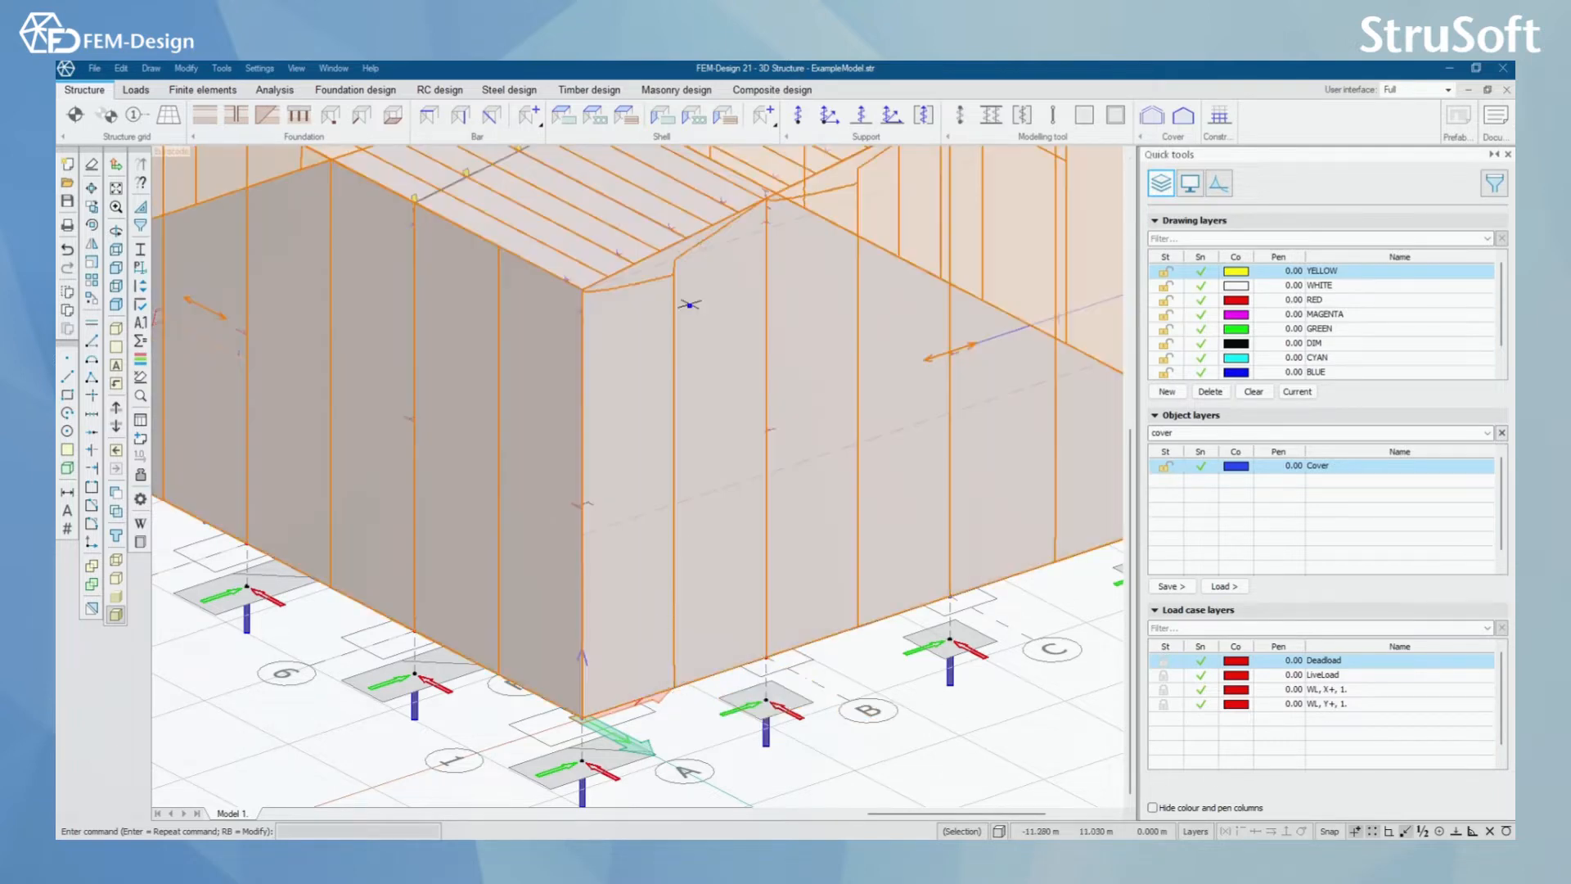
mouse_move(851, 450)
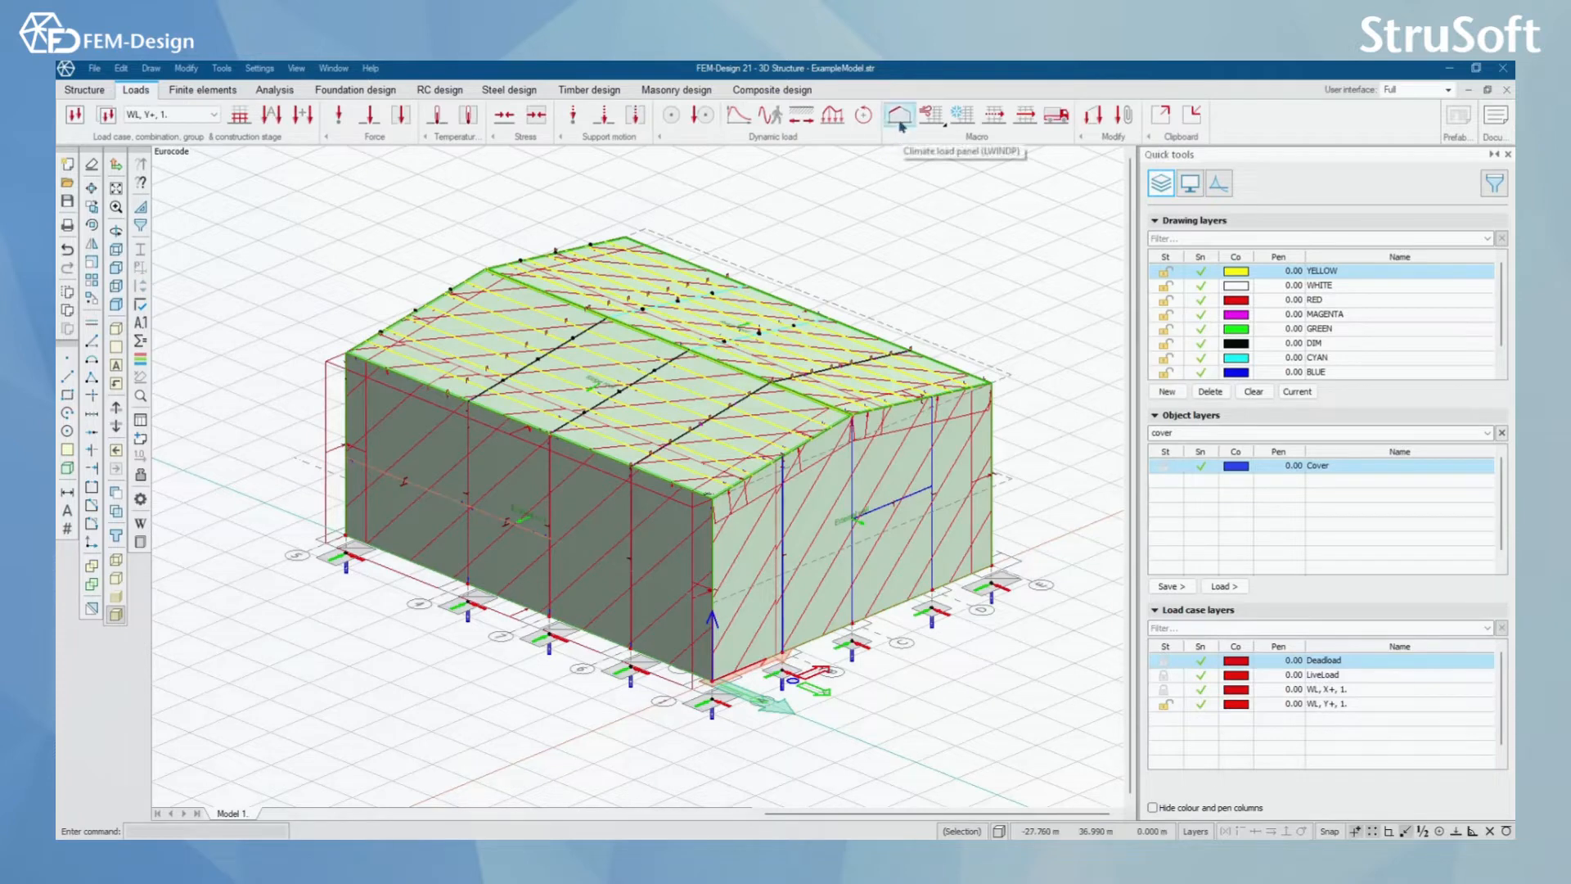
Inspect the Climate load panel with the External wall option, leaving wind regions unchanged.
click(899, 115)
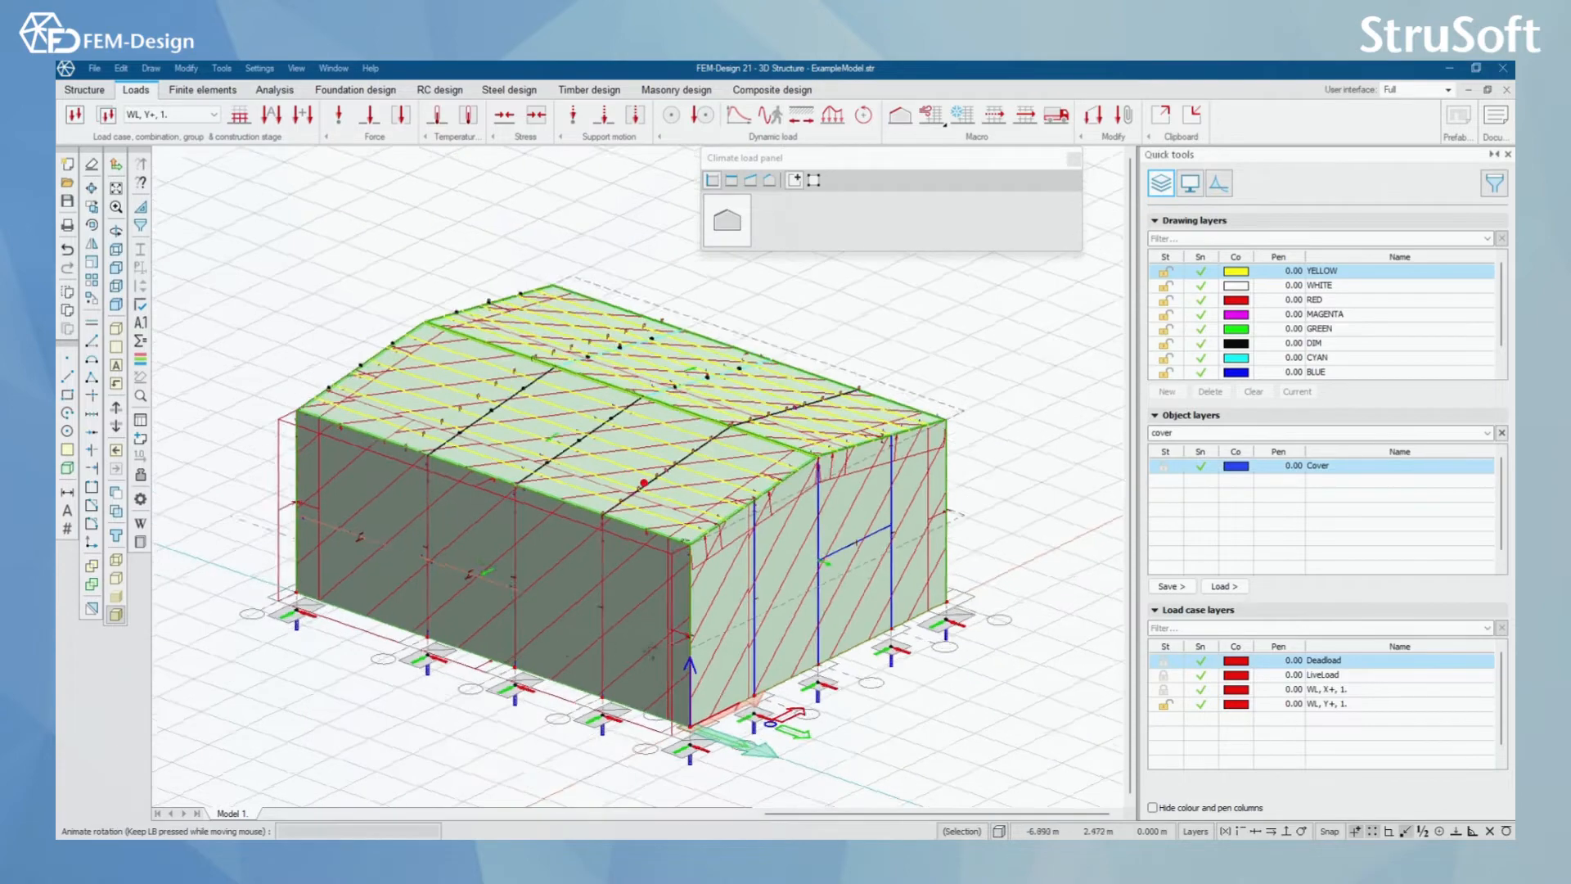
click(751, 180)
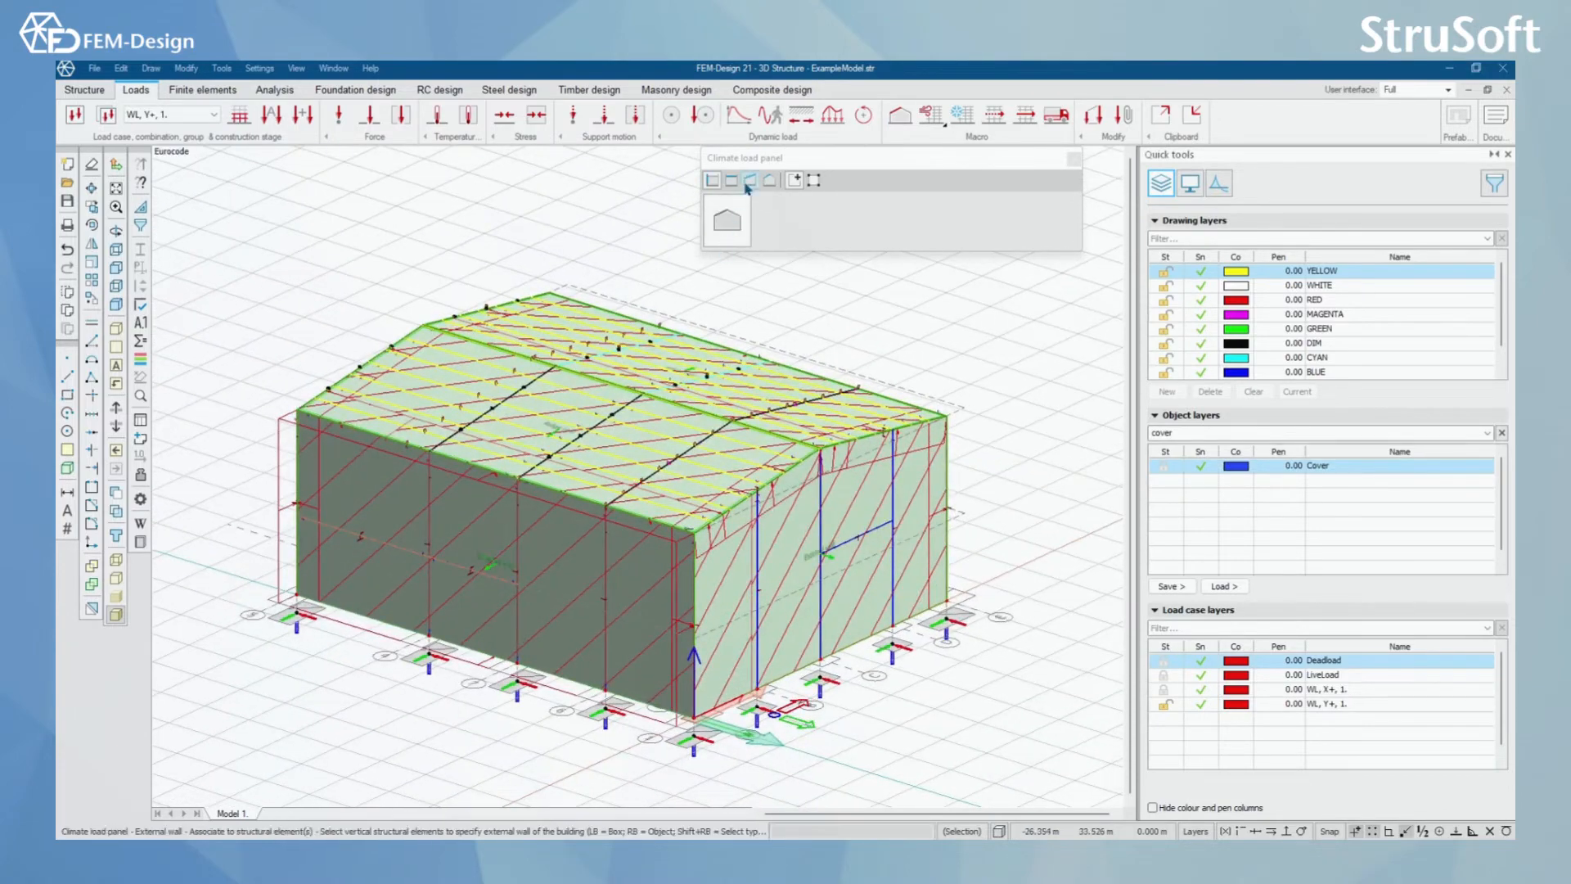
click(750, 180)
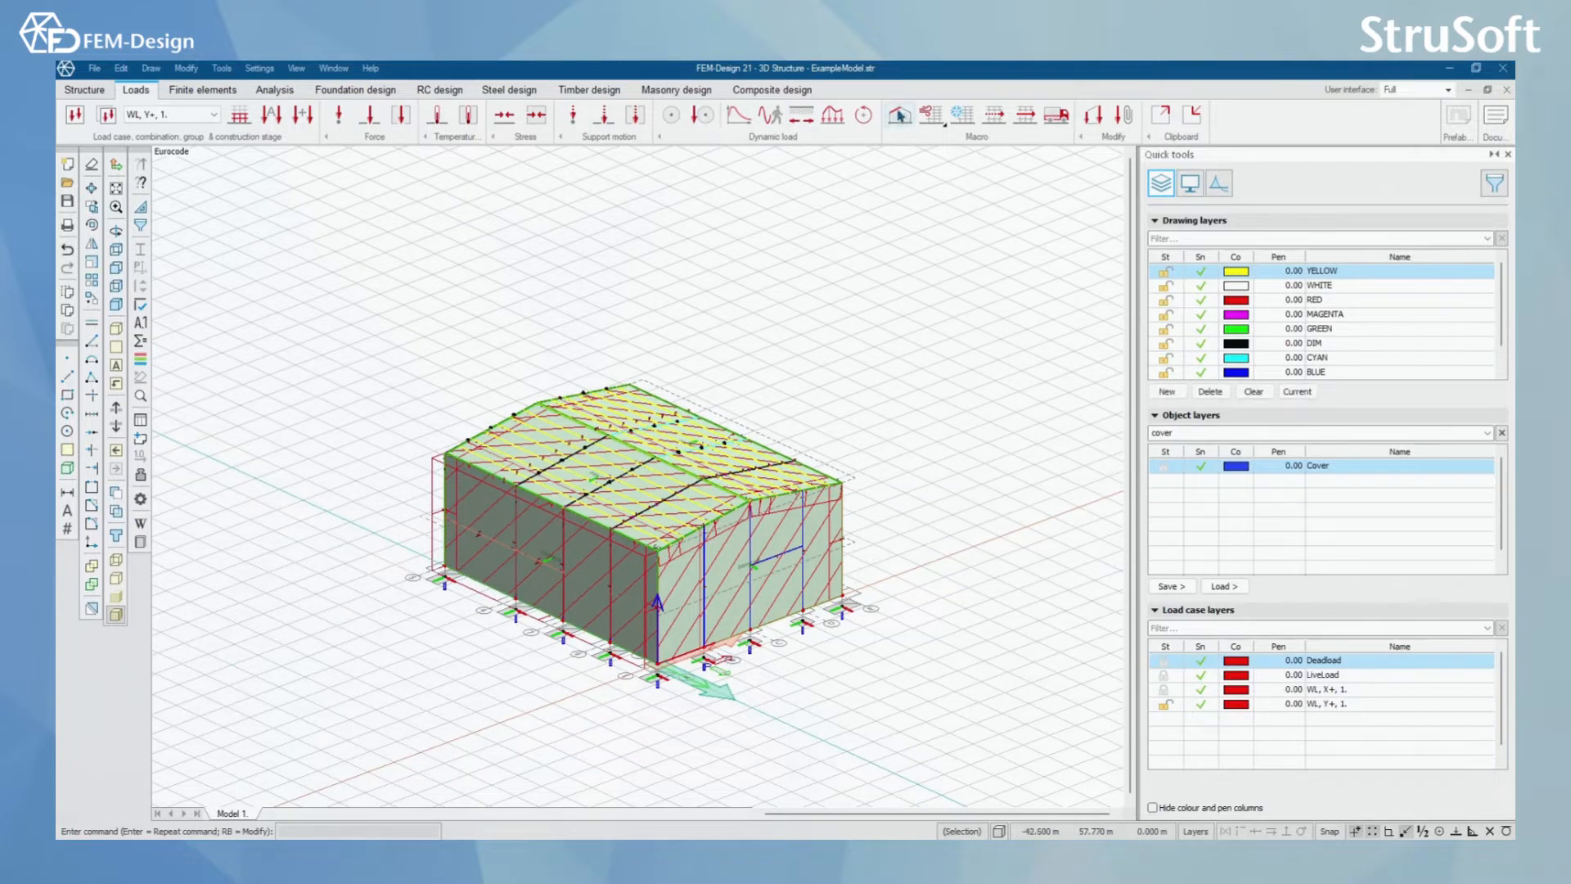
Start the Generic building wind load macro and glance at its properties.
click(931, 118)
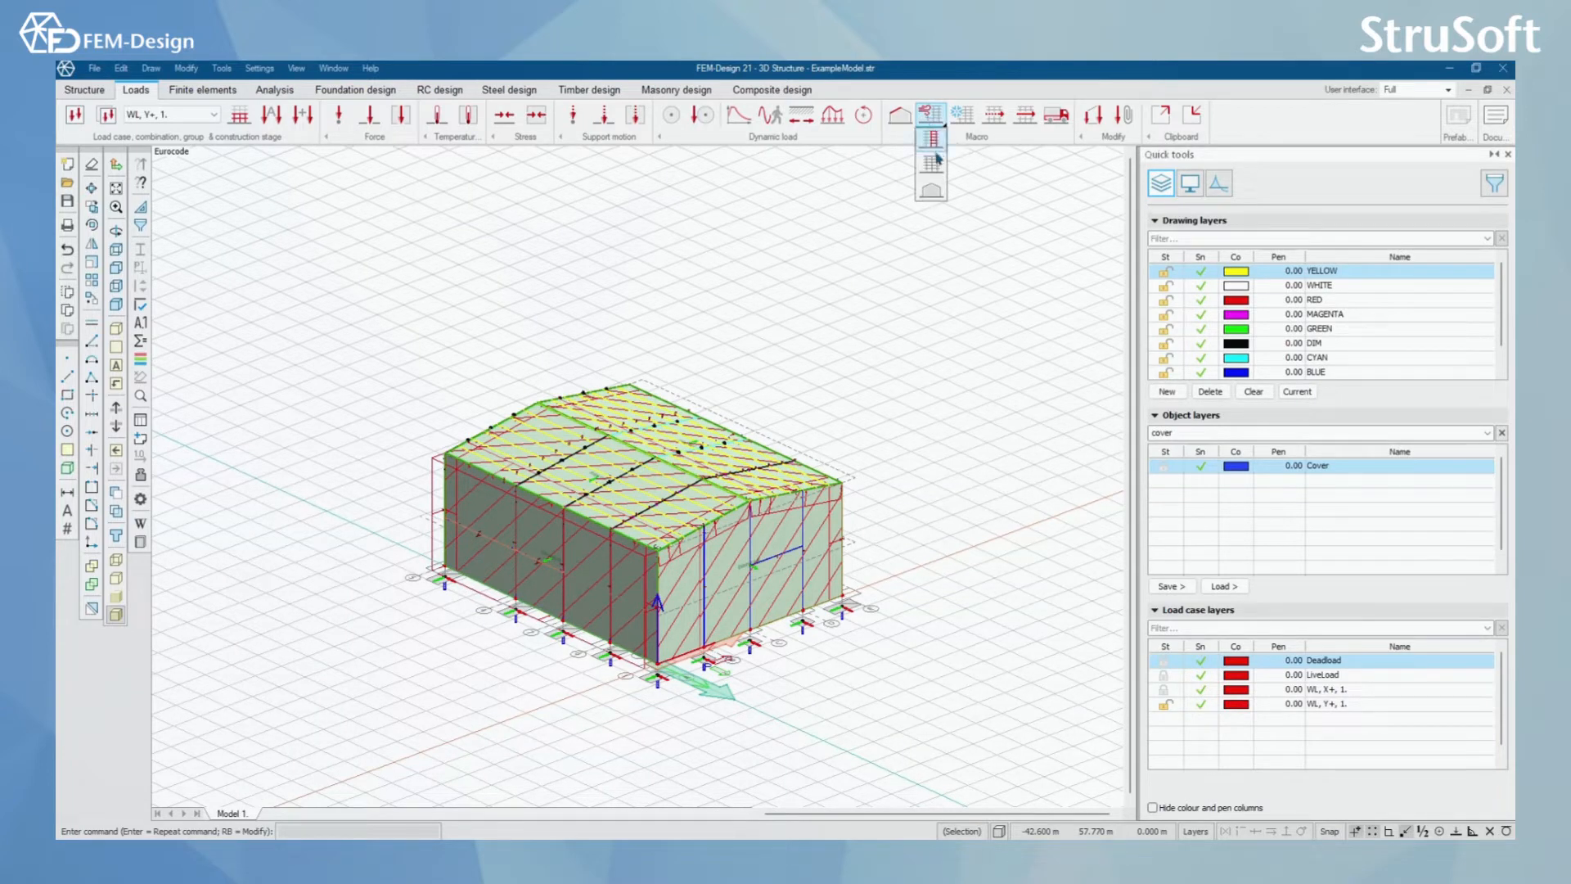
mouse_move(929, 190)
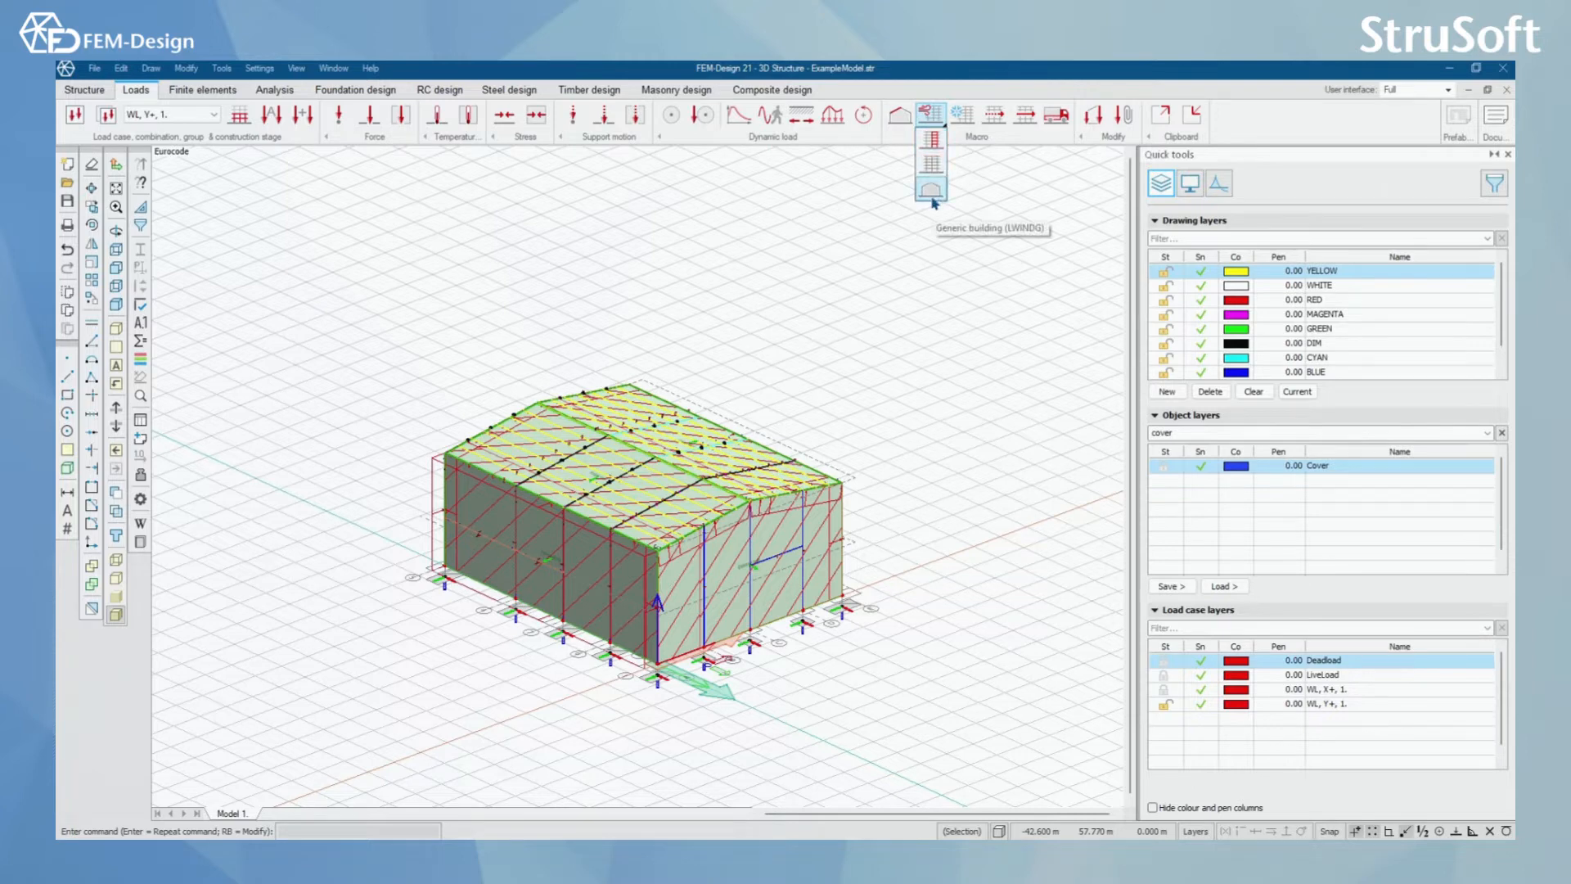
click(930, 191)
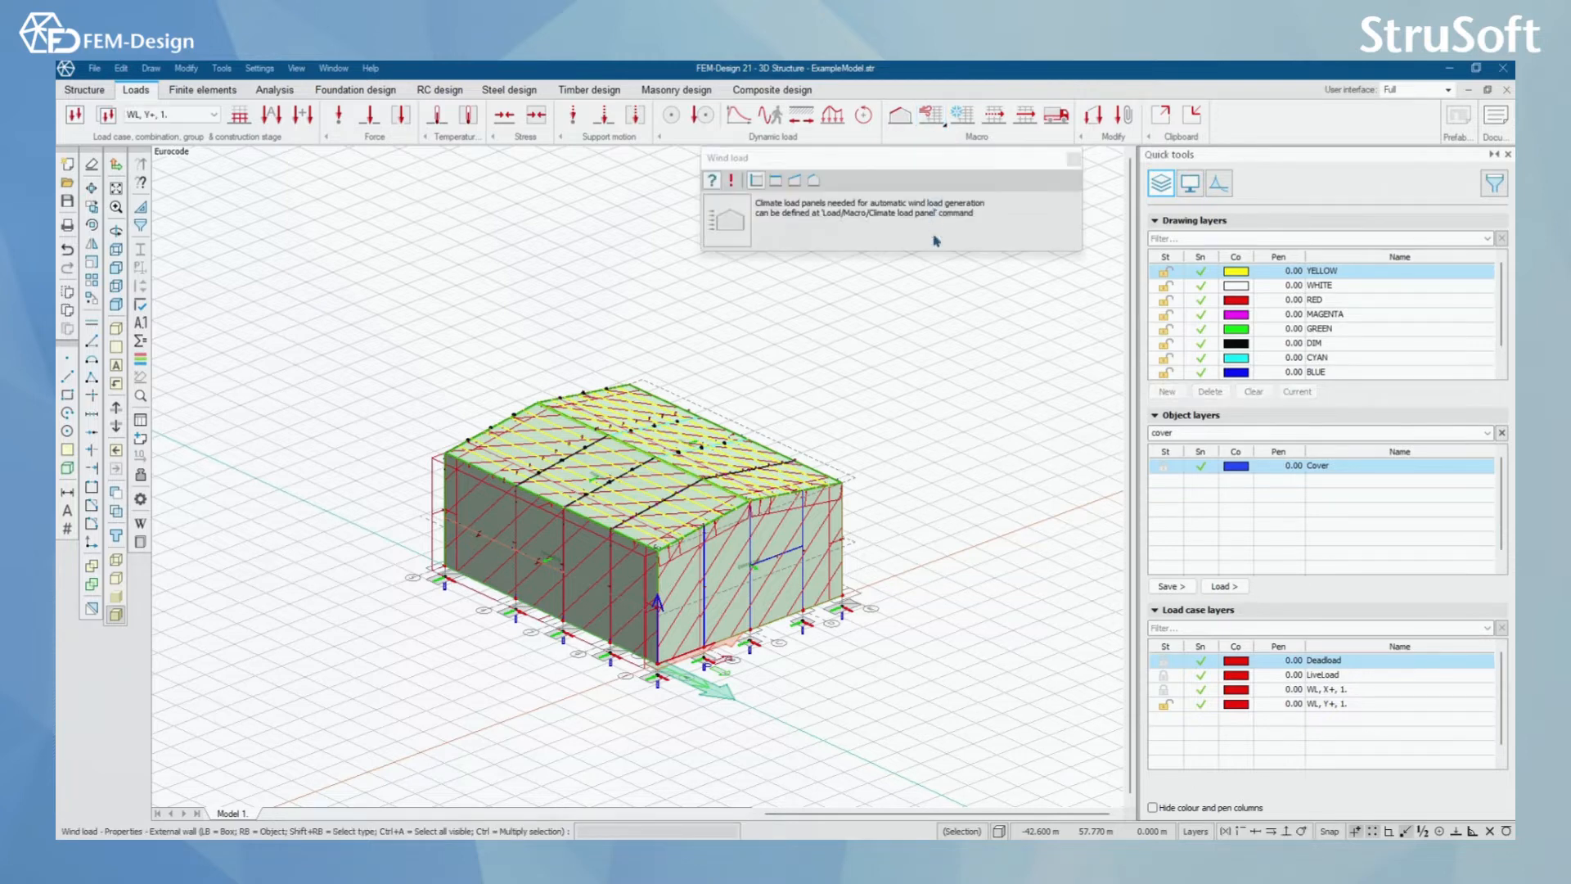
mouse_move(733, 182)
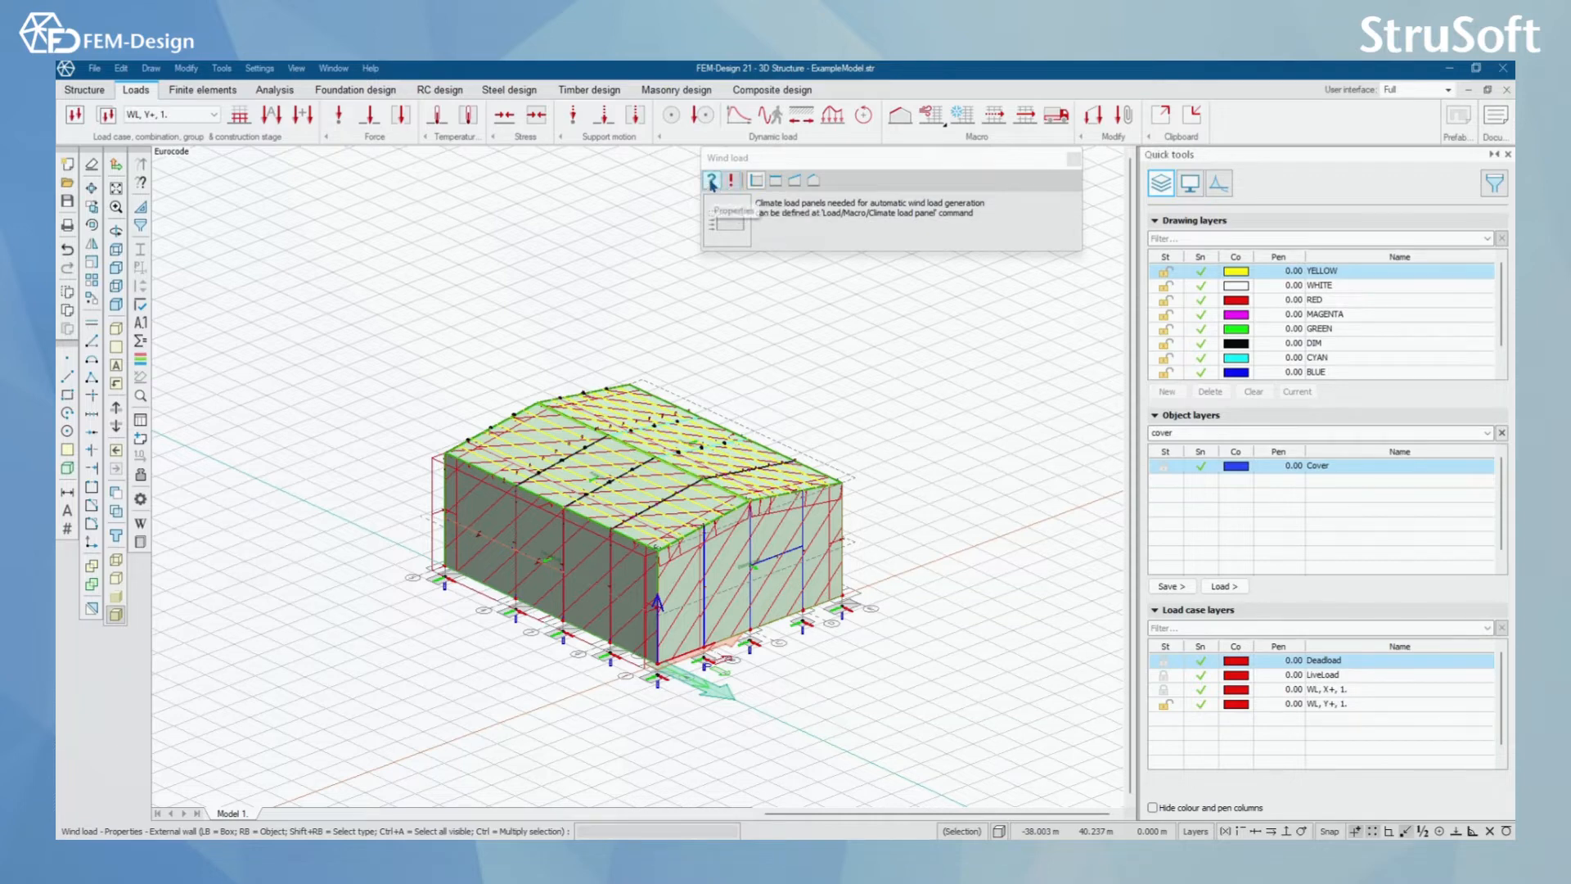
click(730, 180)
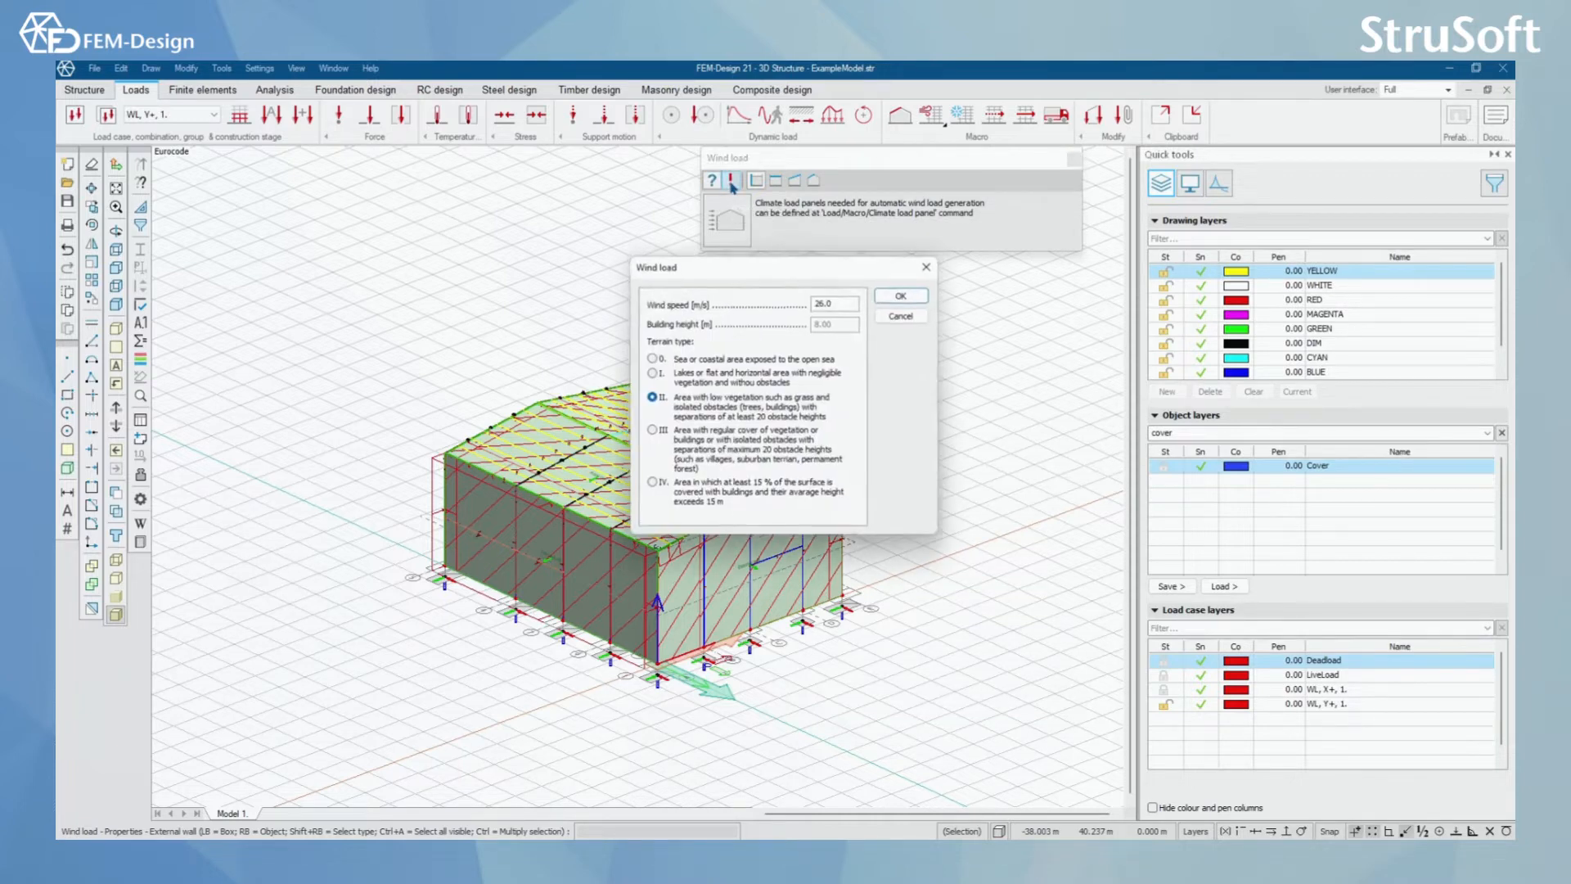
click(899, 294)
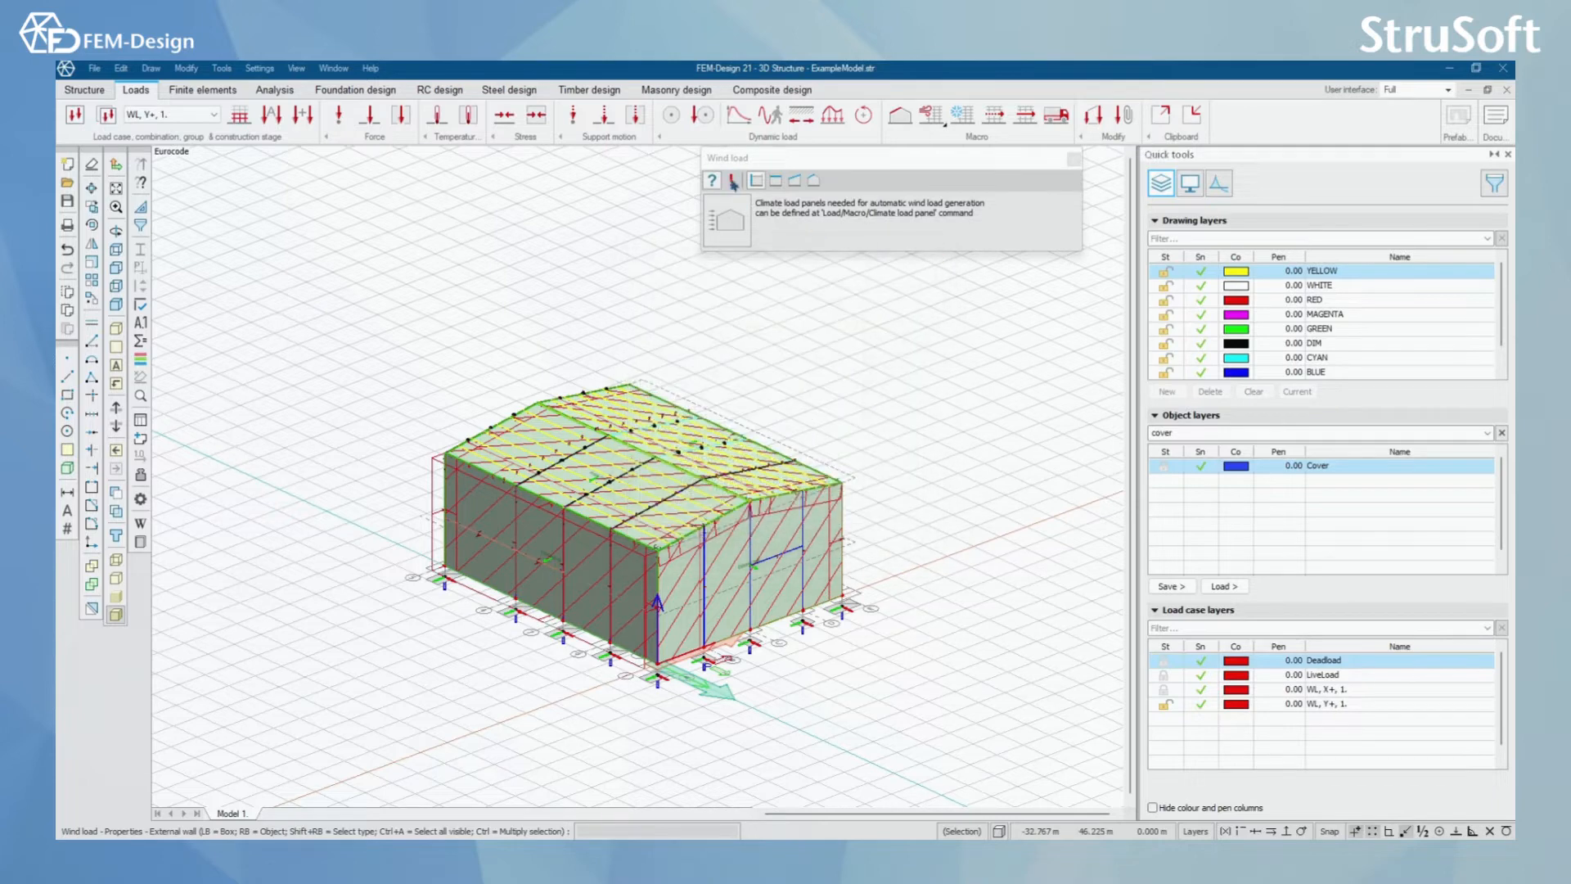
mouse_move(733, 181)
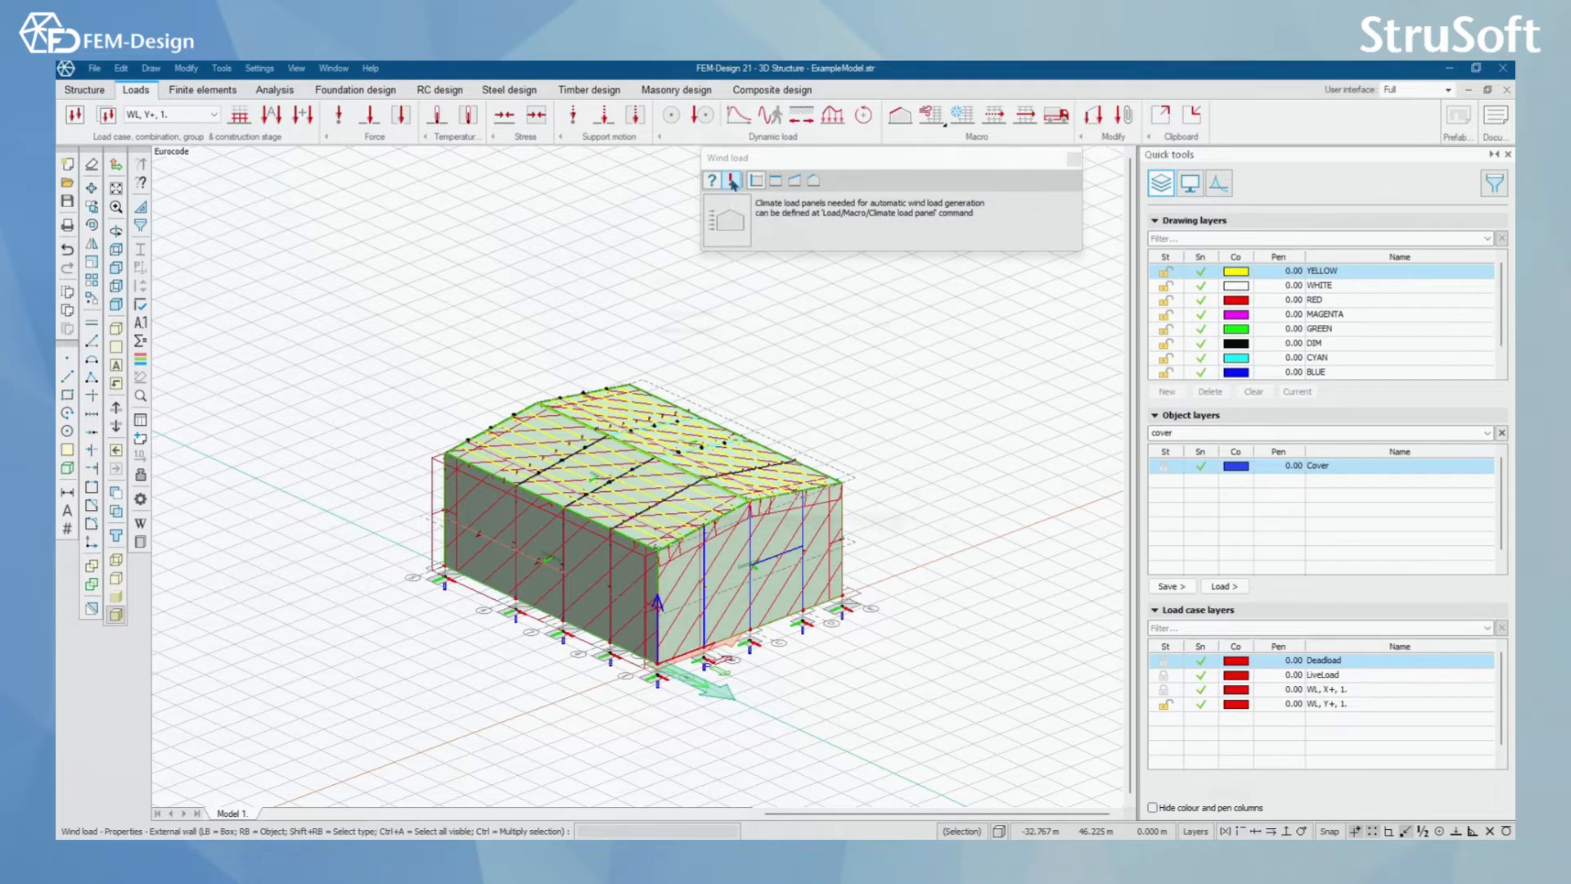
Set wind speed 26.0 with terrain II, generate the wind load cases and check them in the list.
click(731, 181)
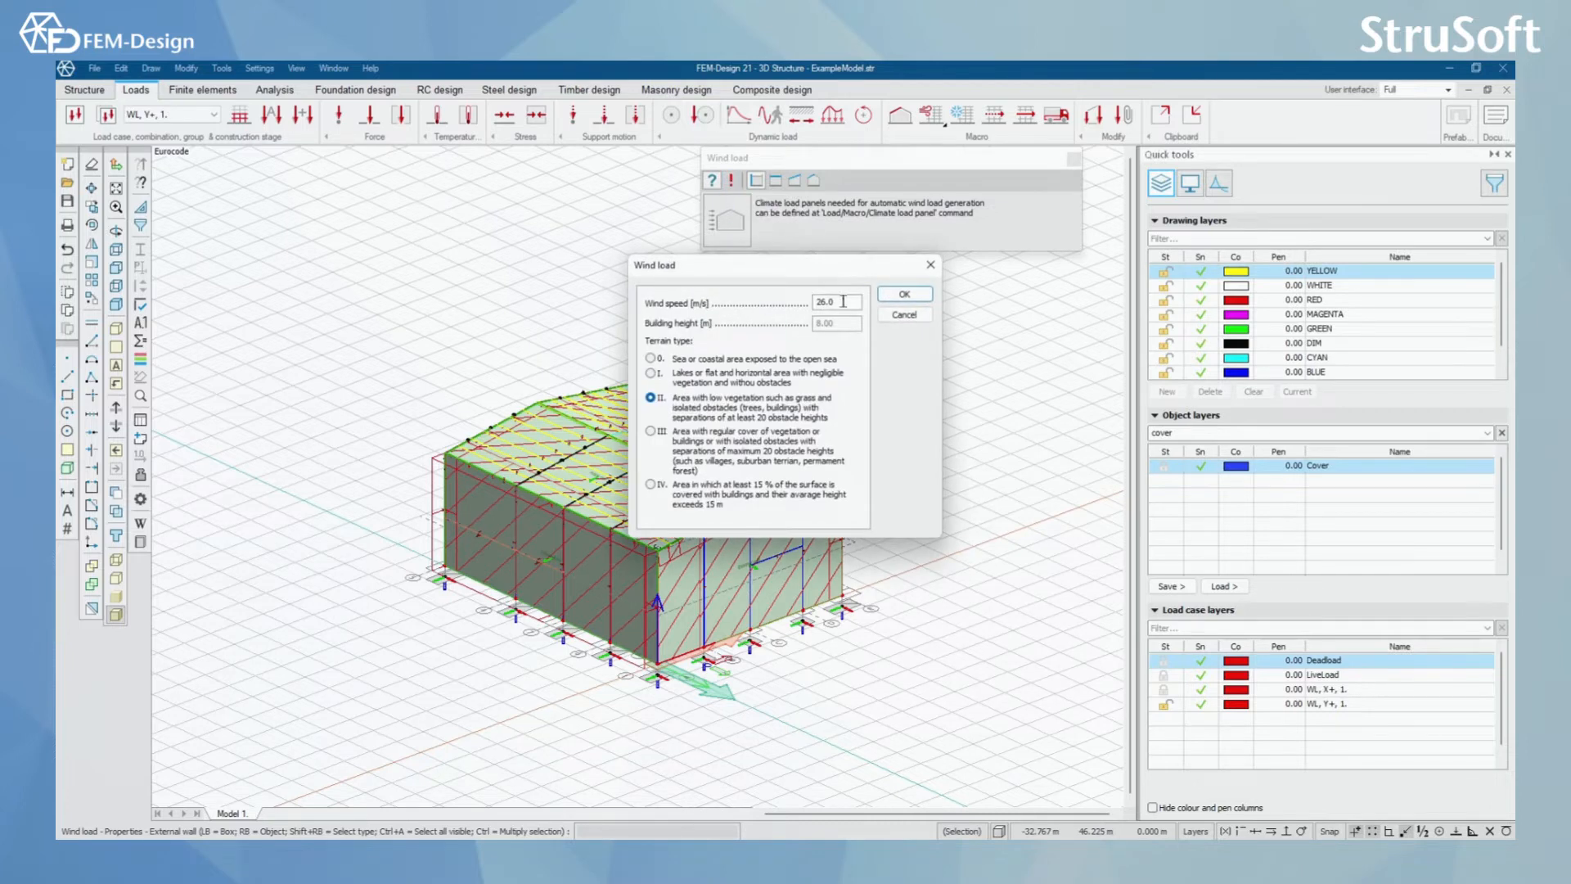
triple_click(824, 301)
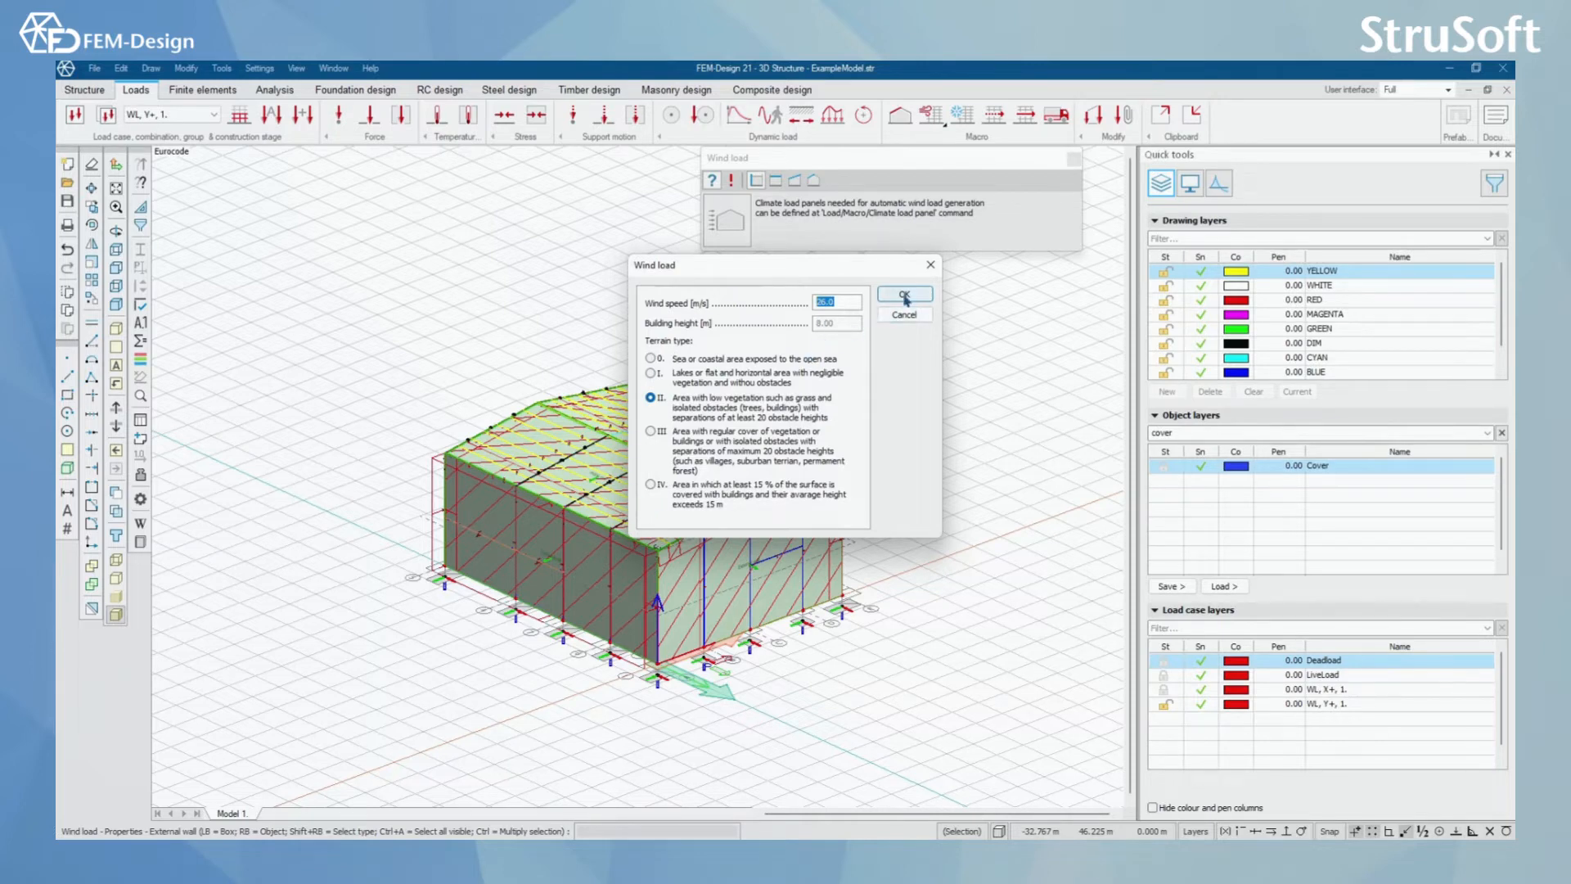
click(904, 296)
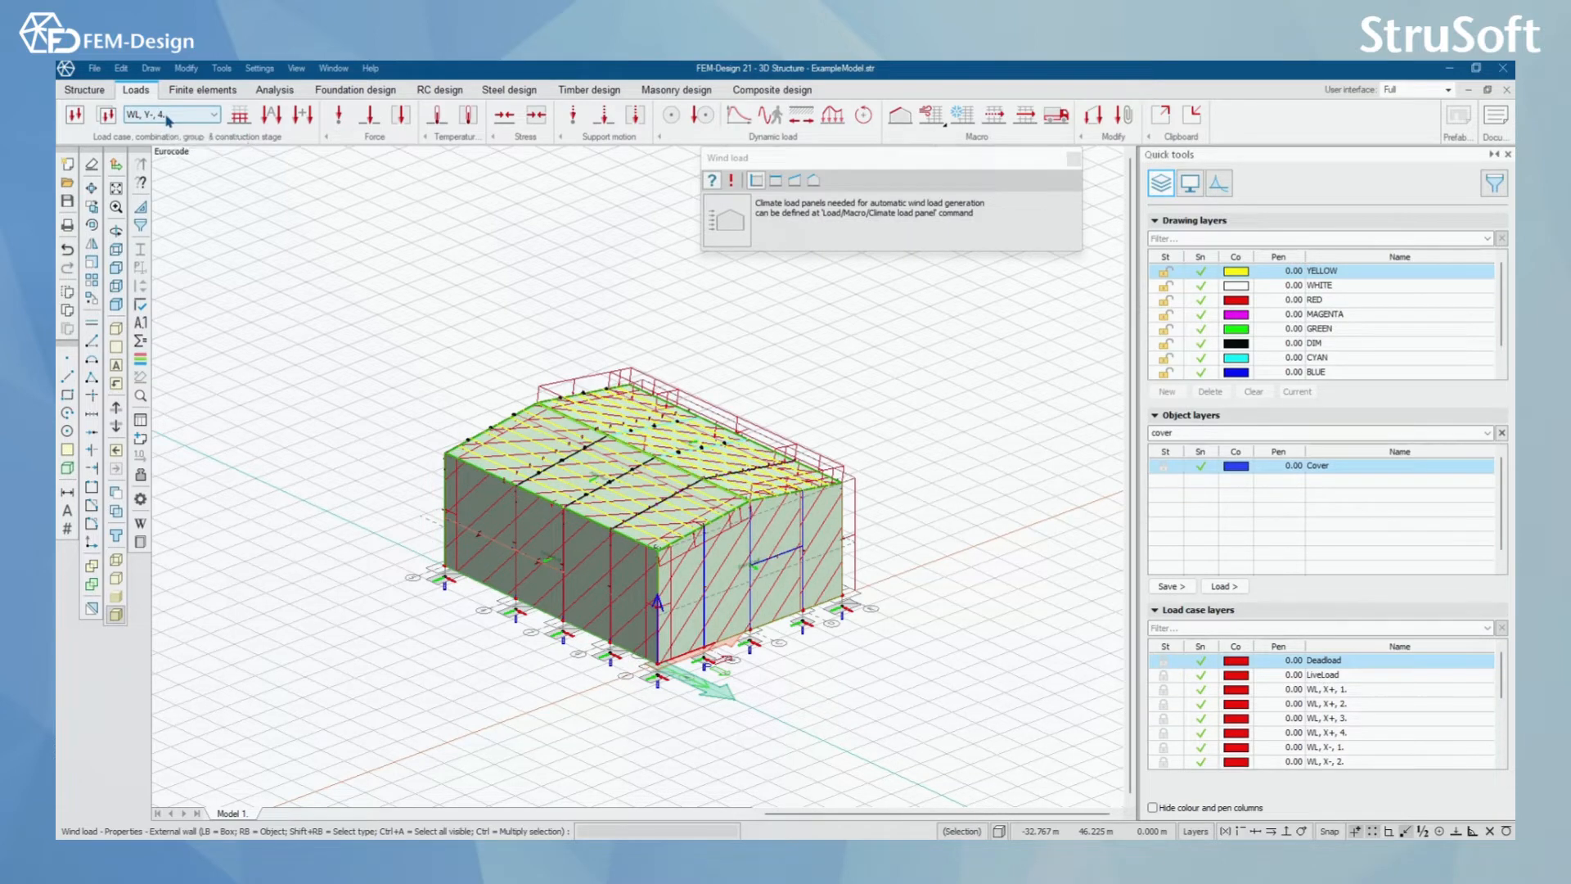
click(211, 114)
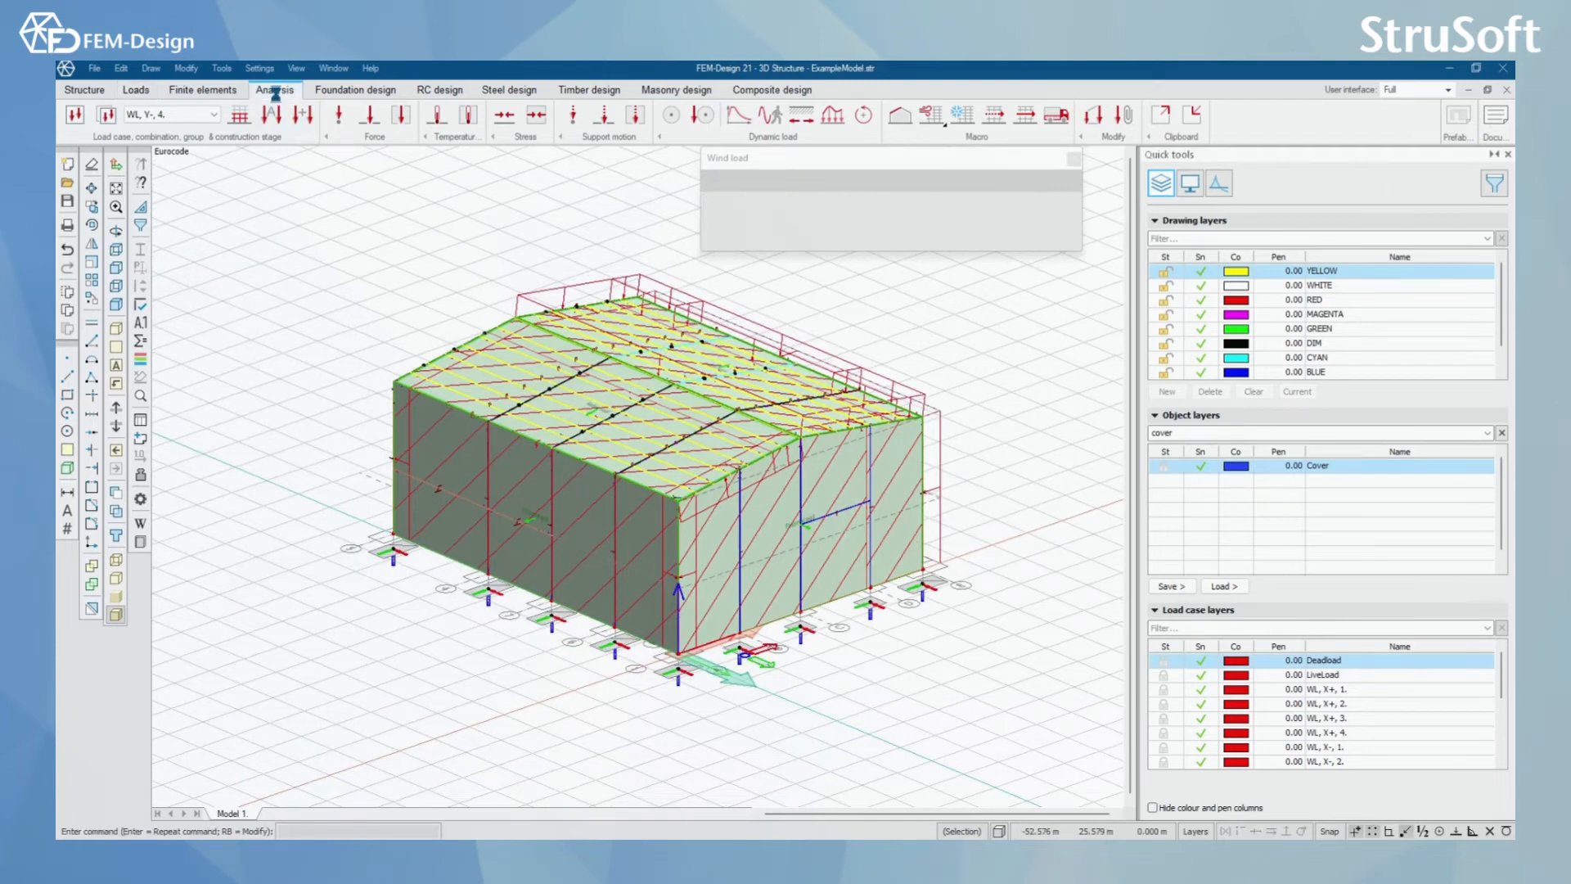
Calculate the load cases in Analysis and close the finished report, showing converted wind loads.
click(275, 88)
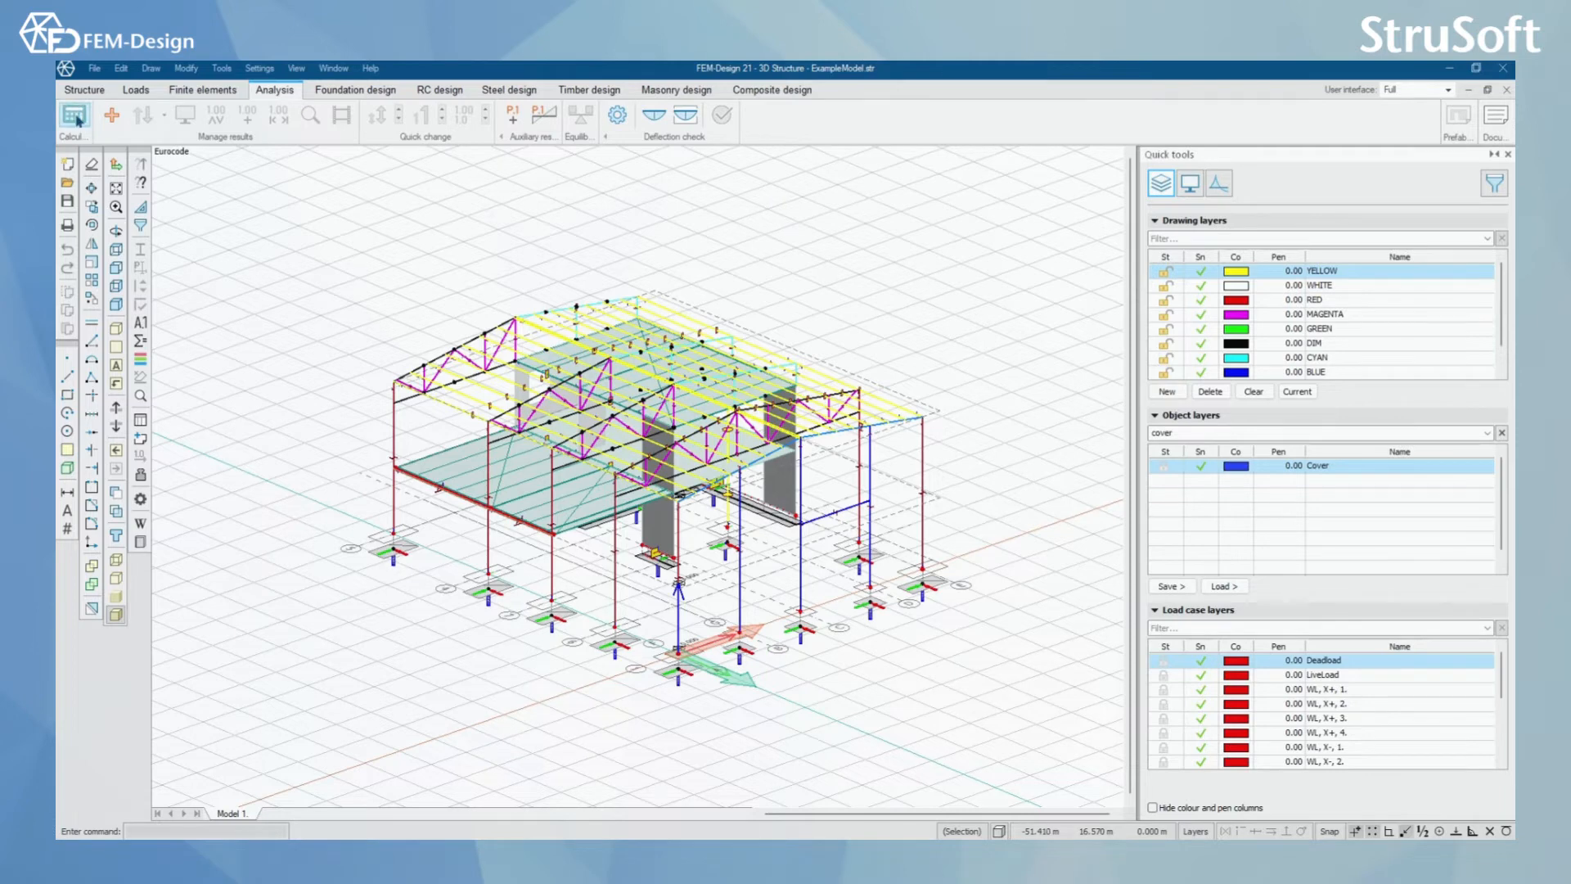
click(74, 114)
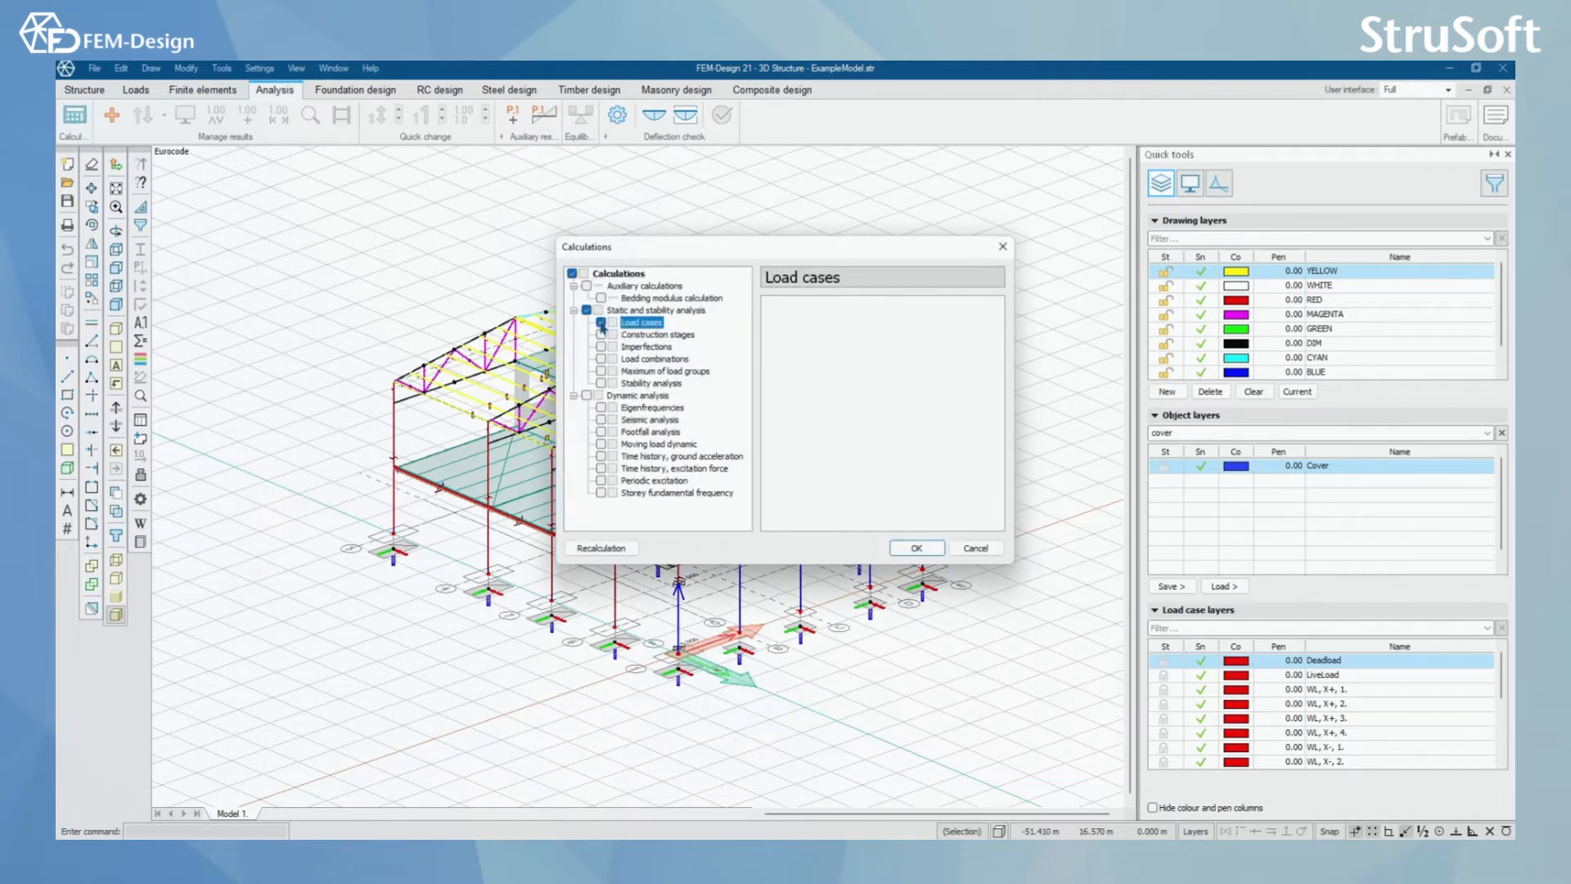
click(915, 548)
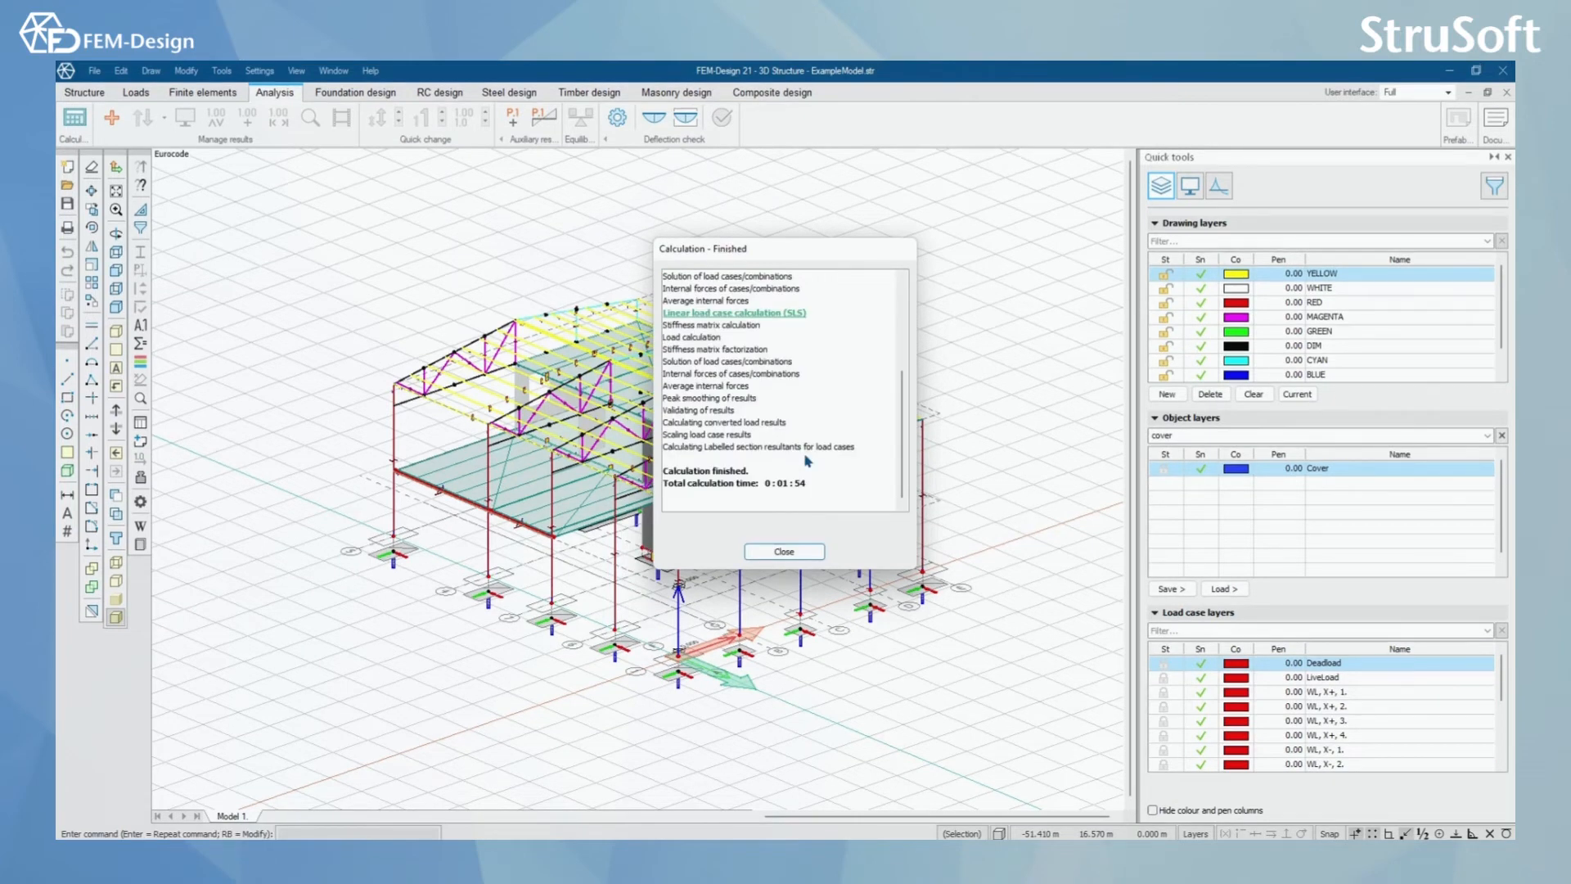
click(784, 552)
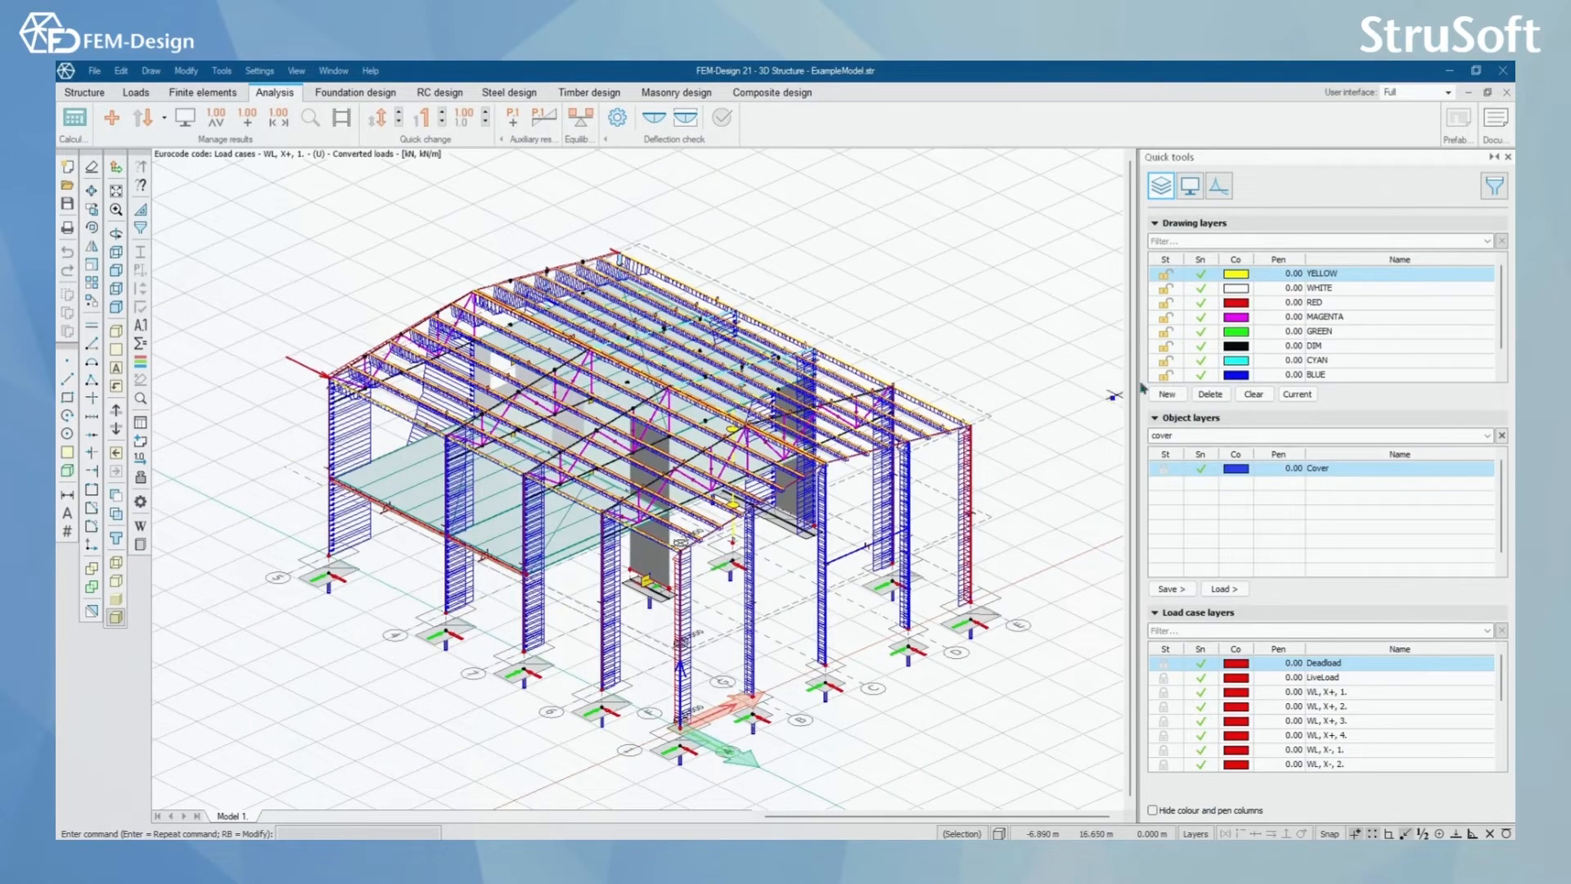
click(144, 118)
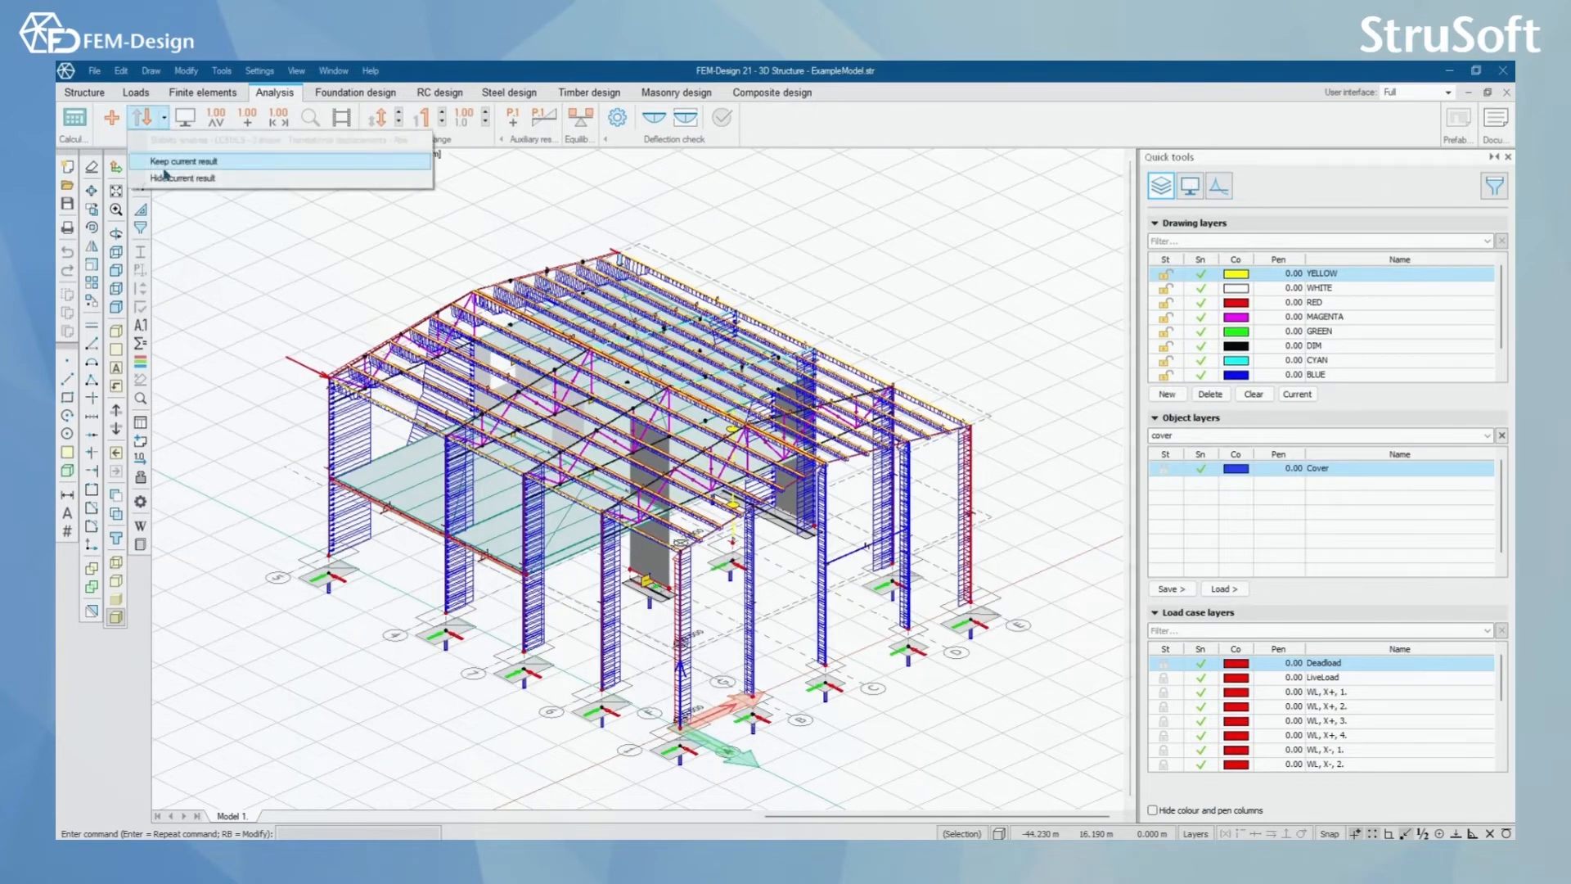
Display and keep converted loads for wind case WL, X+, 1. on columns and roof beams.
click(185, 178)
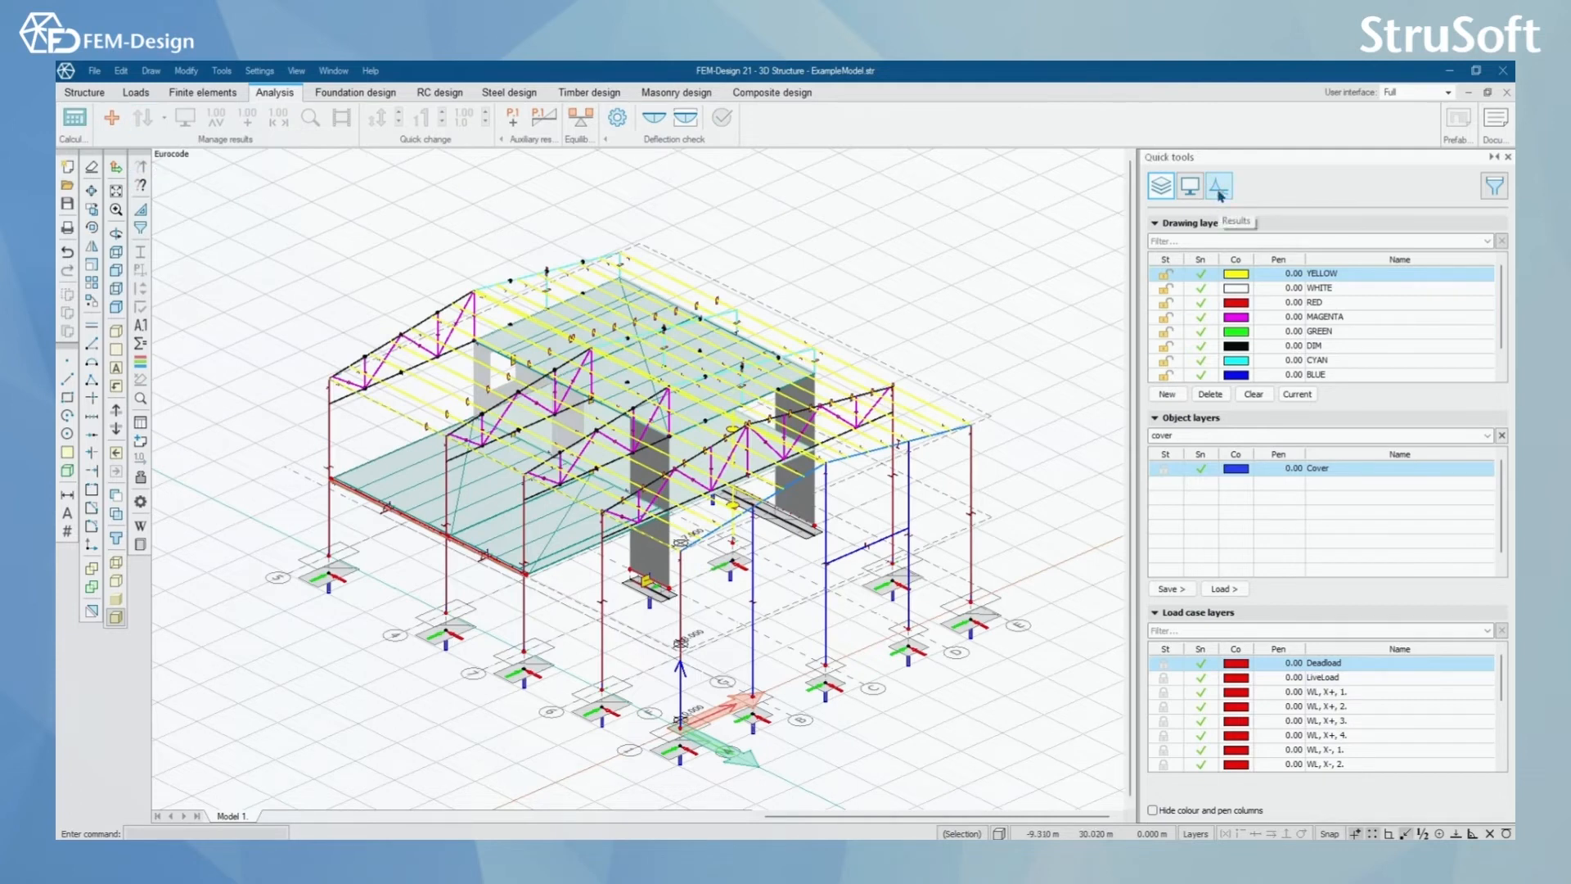
click(1217, 187)
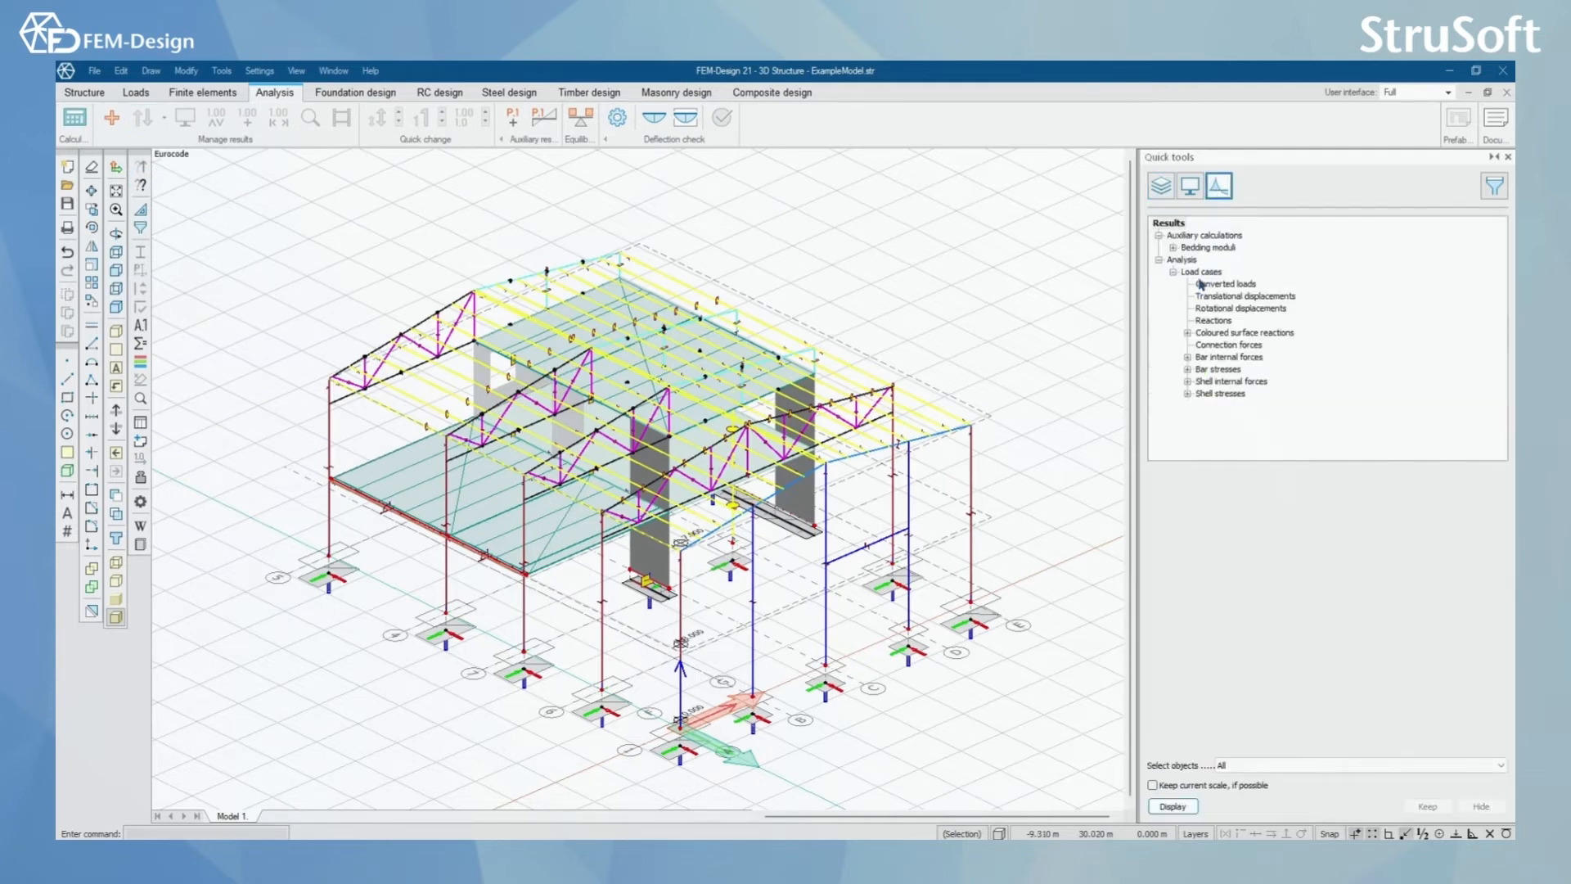
click(1224, 283)
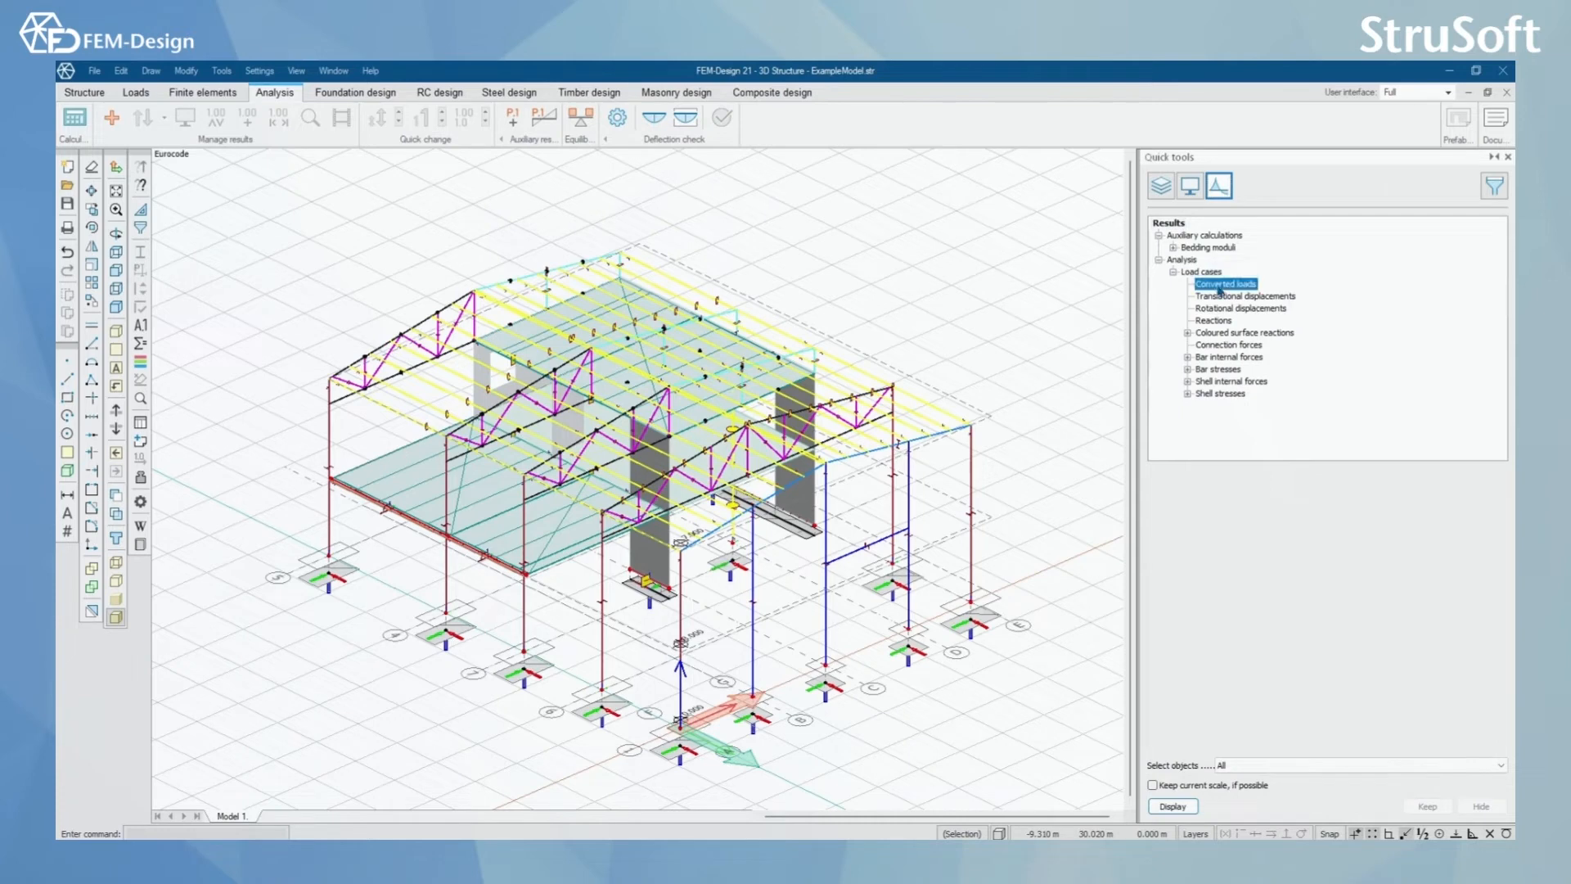
click(1224, 283)
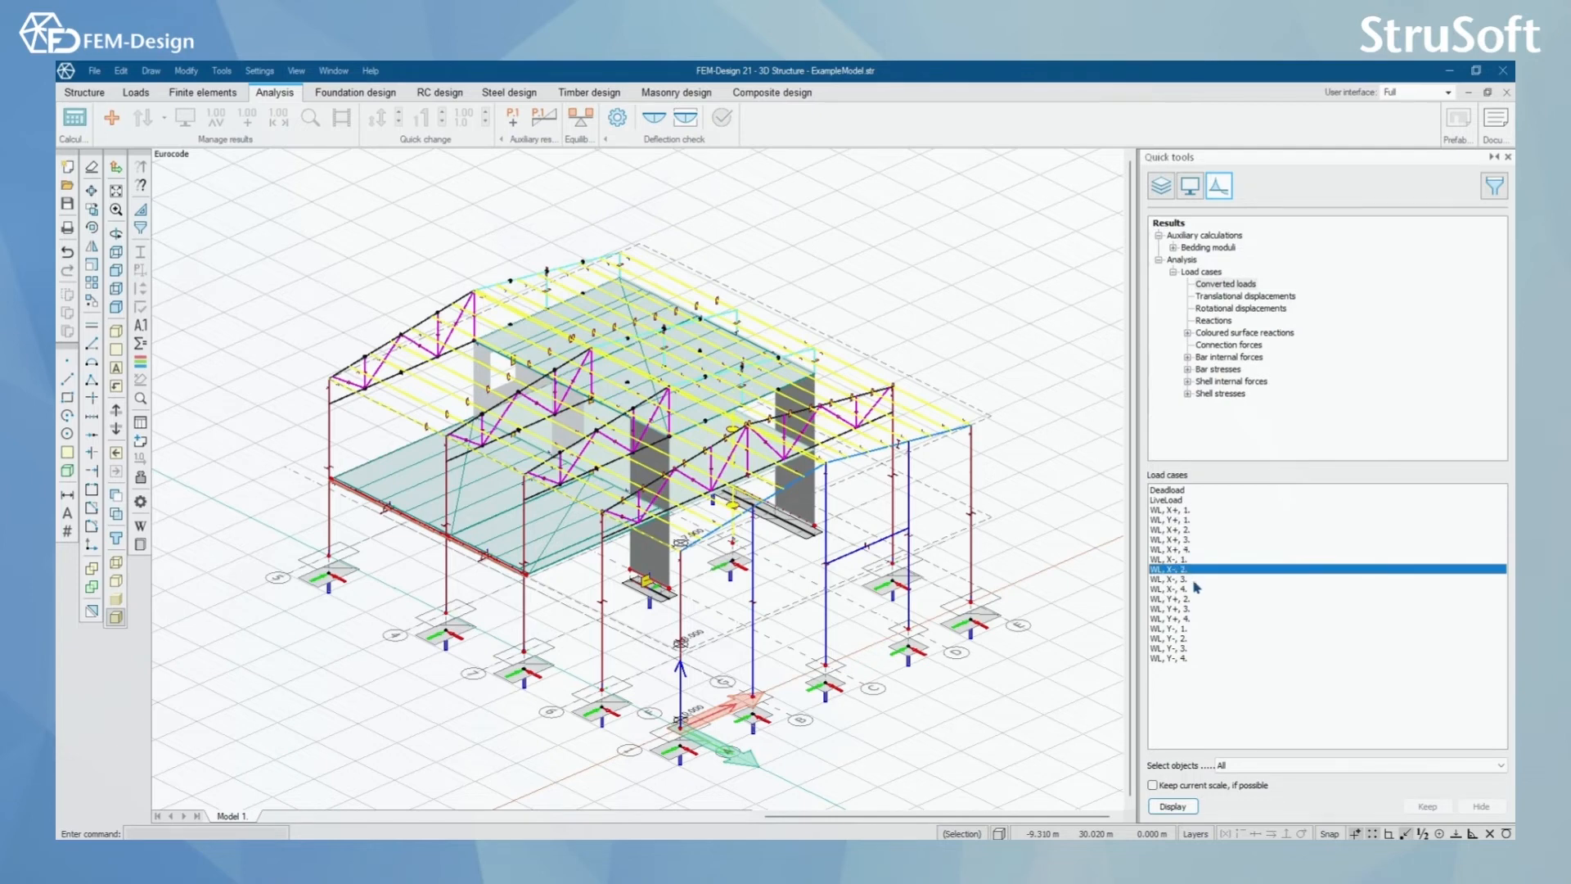
click(1182, 590)
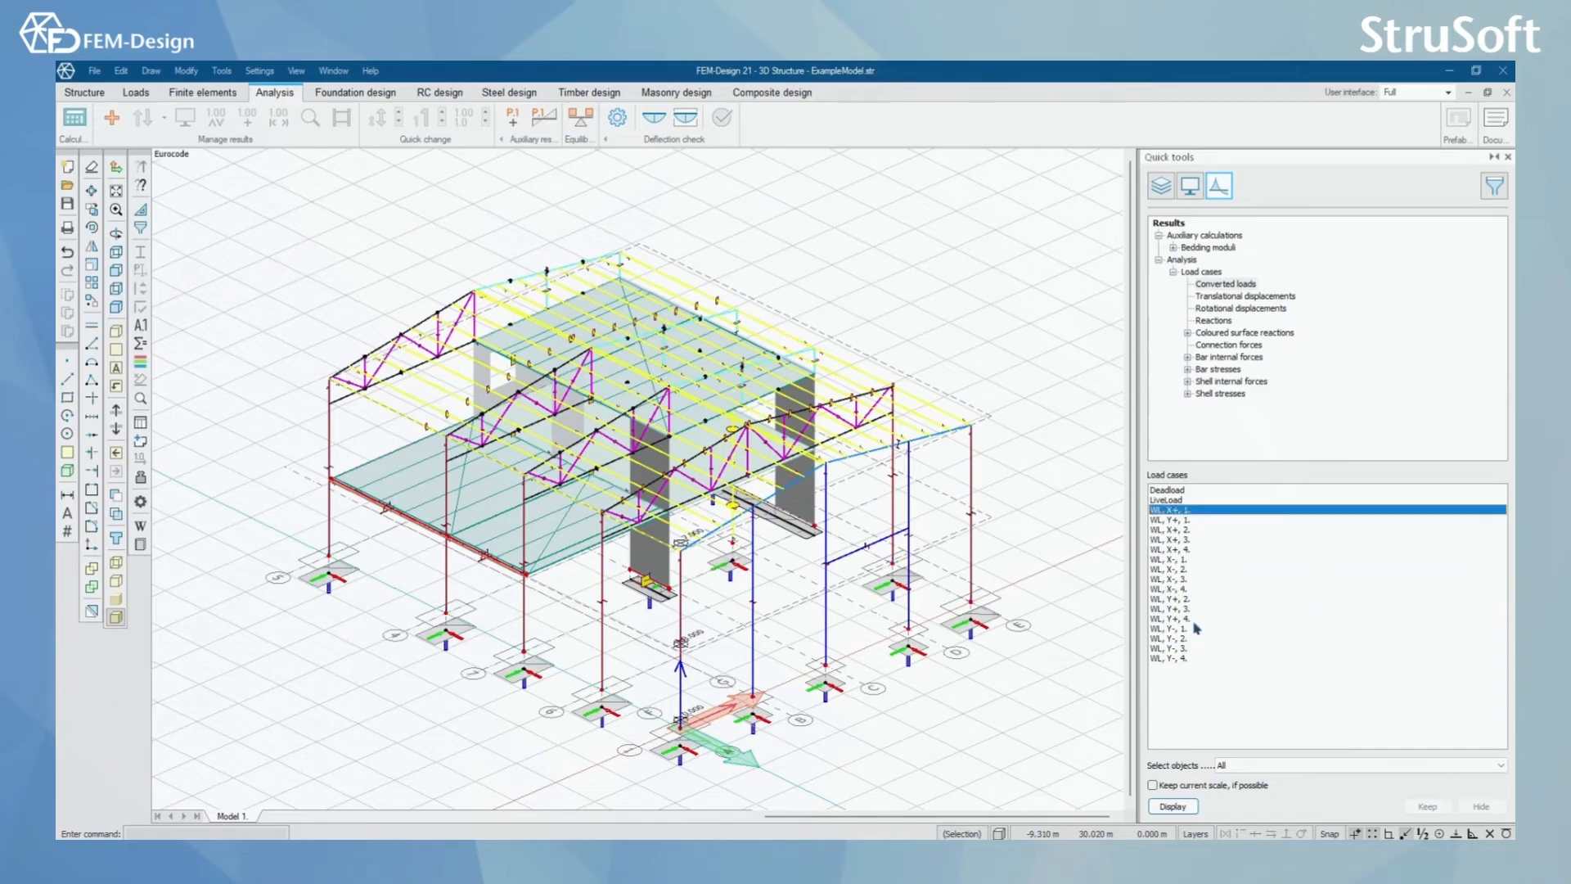
click(1172, 805)
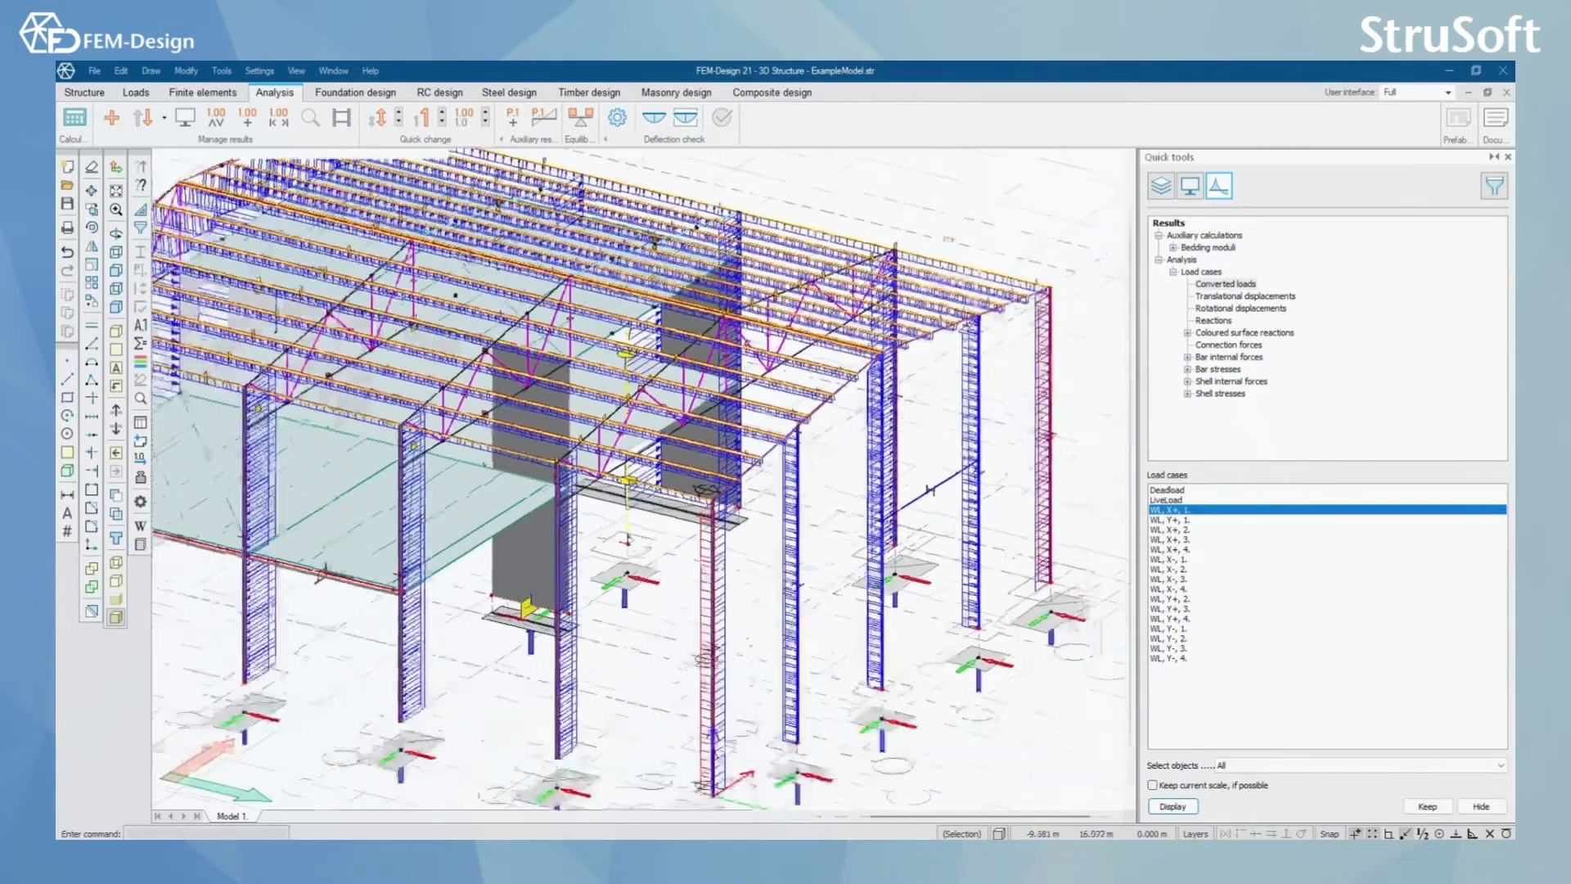
click(1172, 805)
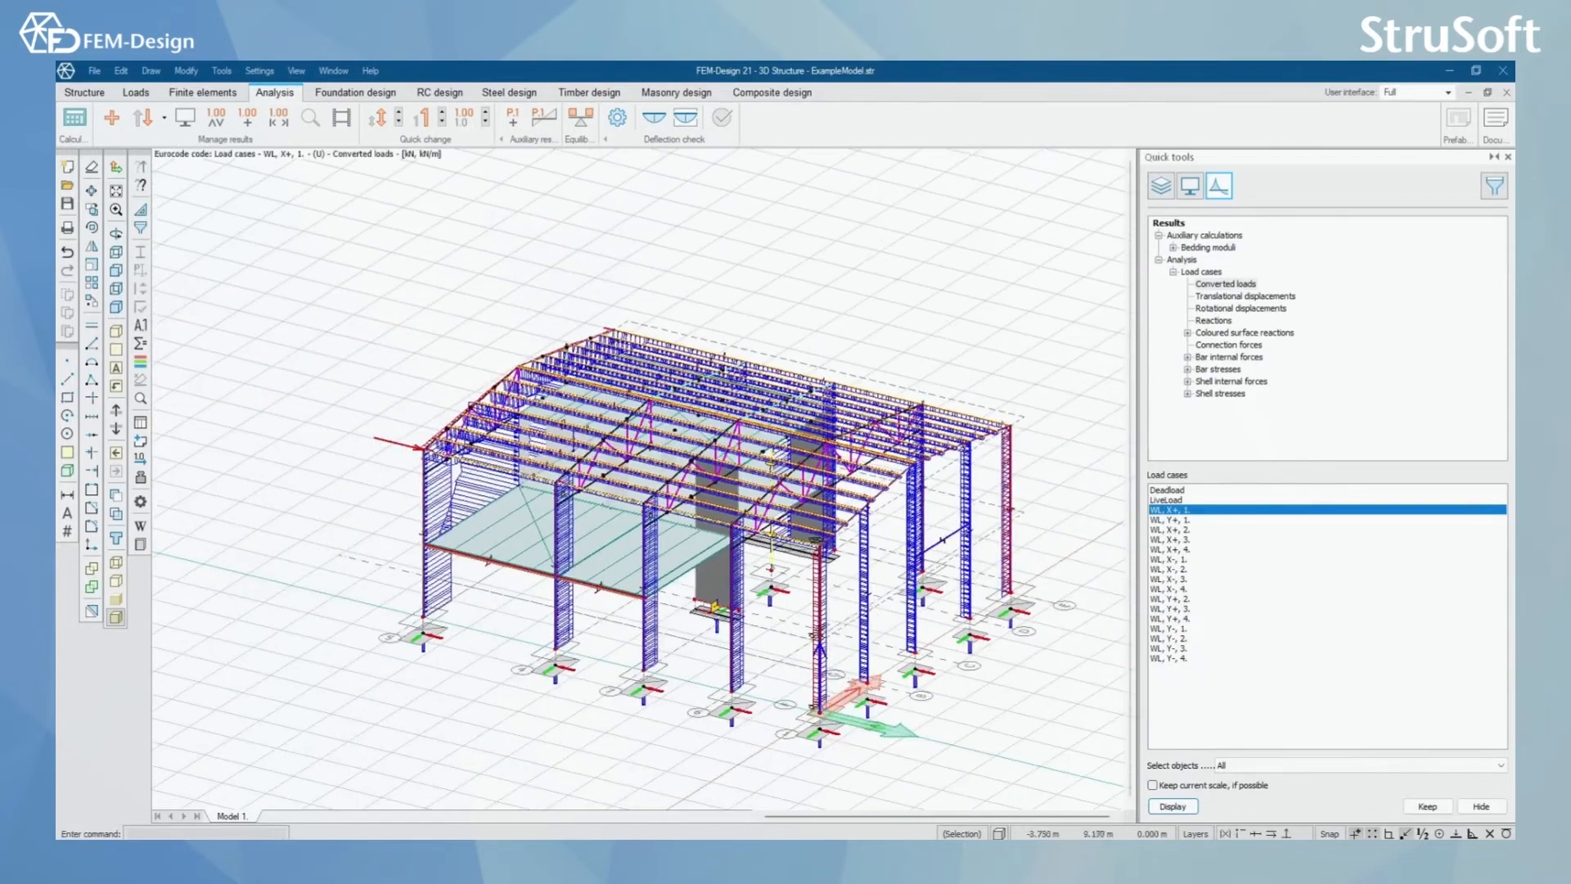